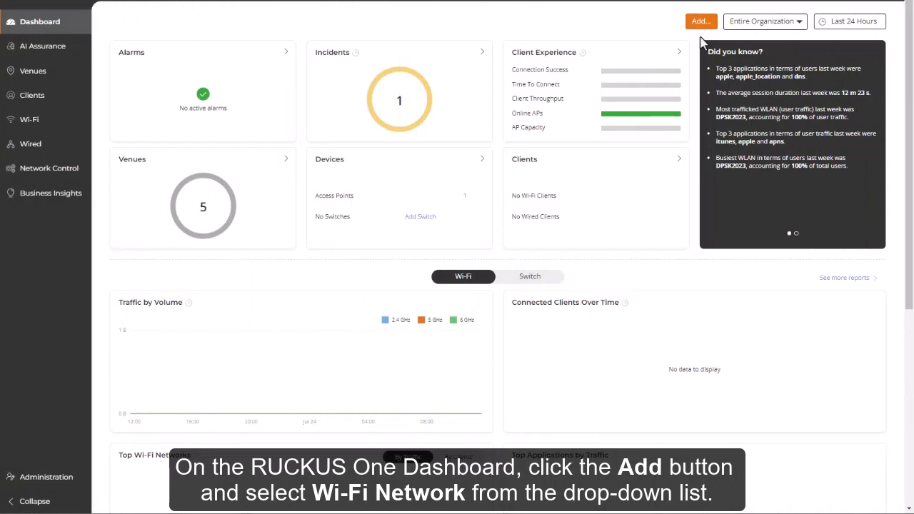
- Start a new Wi-Fi network from the Dashboard's Add menu
click(701, 21)
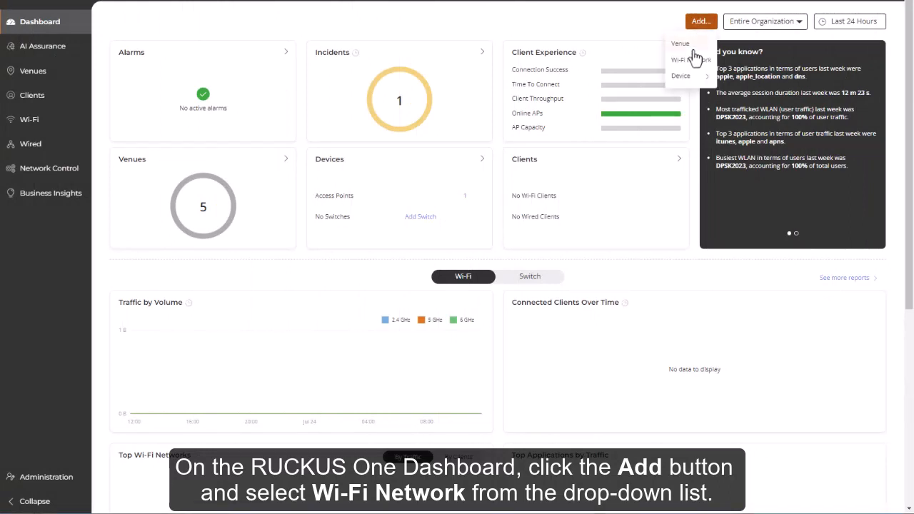
click(678, 60)
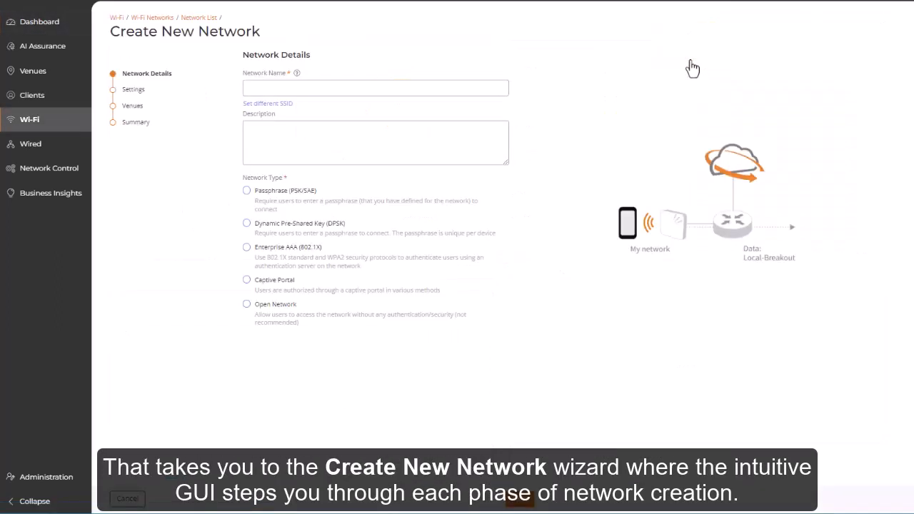
- Name the network DPSK-Lab1 and choose Dynamic Pre-Shared Key (DPSK) as its type
click(375, 87)
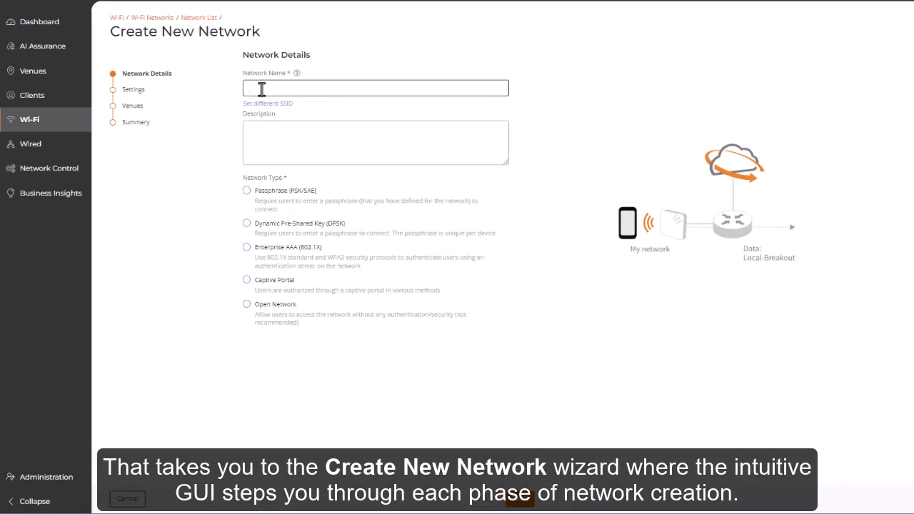
text(DPSK-Lab1)
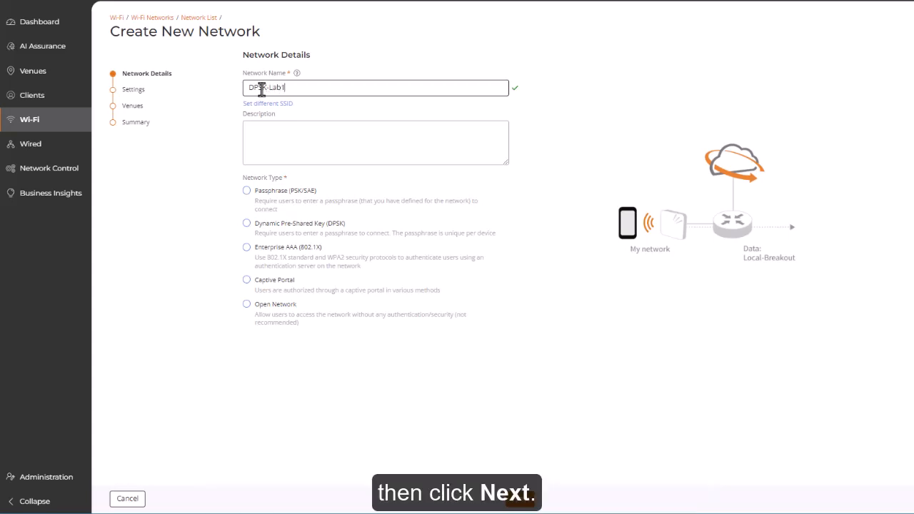
click(247, 223)
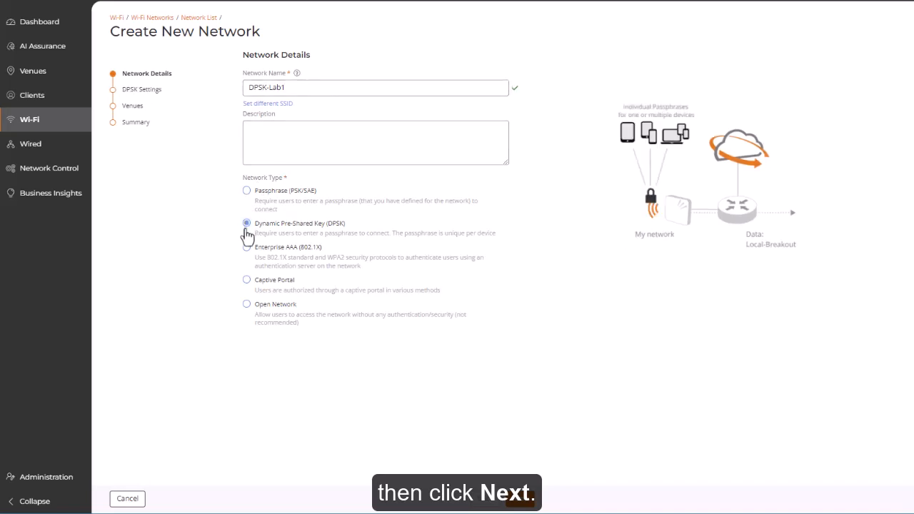
- Advance to DPSK Settings, keeping WPA2 (Recommended) as the security protocol
click(520, 497)
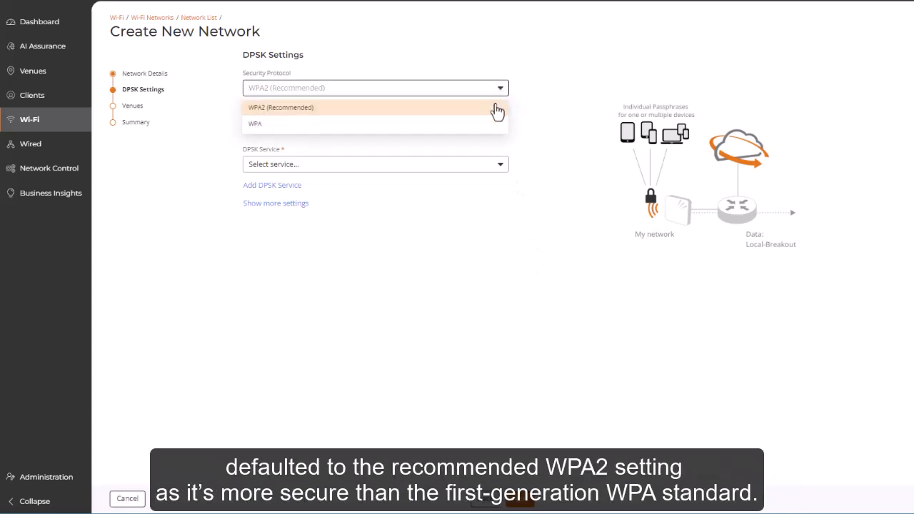
mouse_move(489, 124)
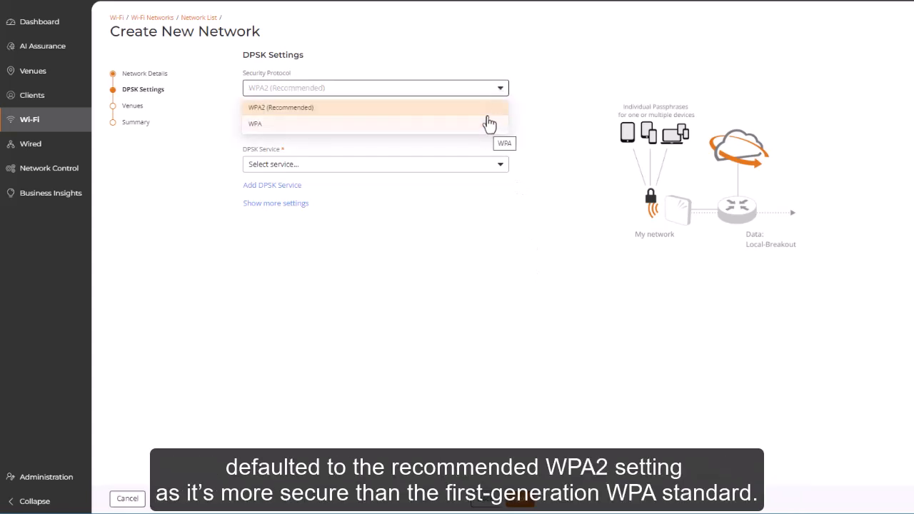
click(281, 107)
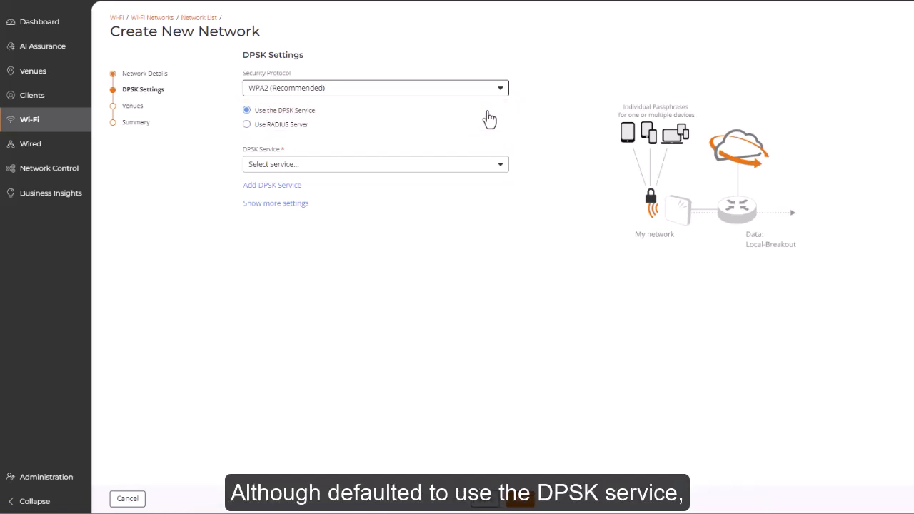
mouse_move(315, 122)
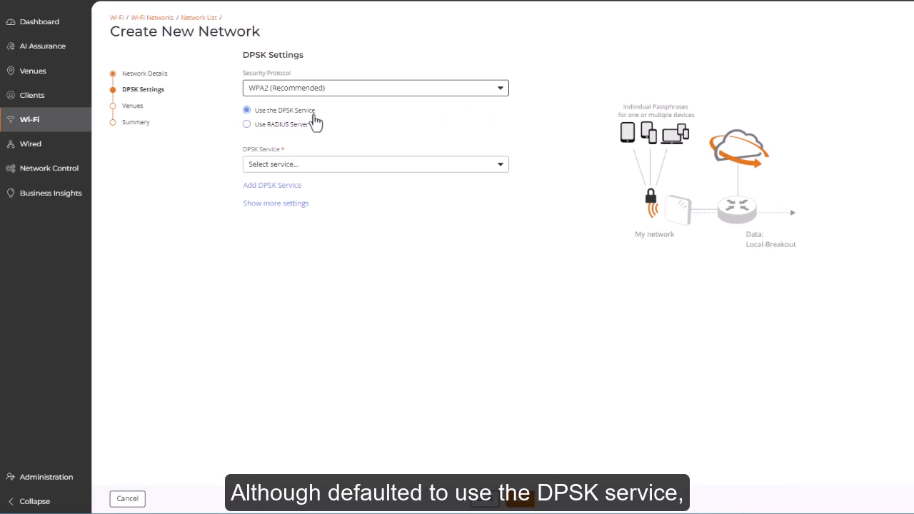
mouse_move(314, 135)
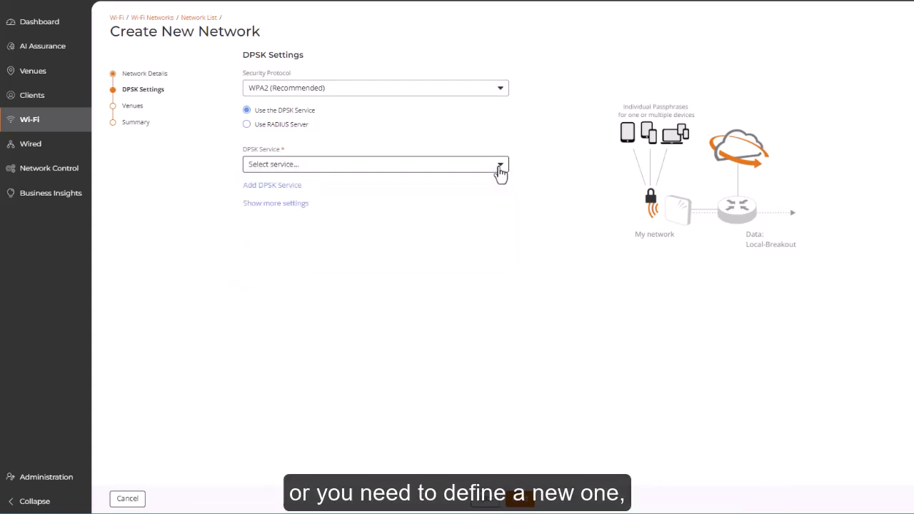
mouse_move(343, 190)
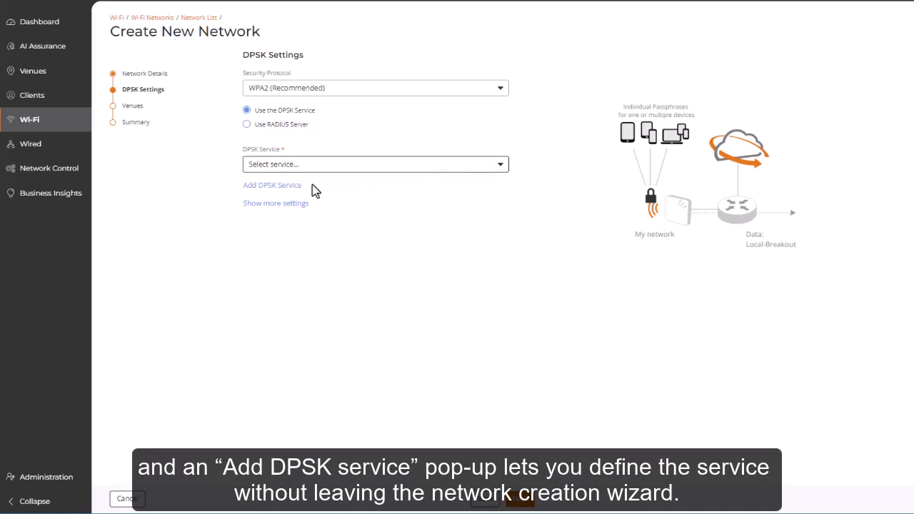
mouse_move(272, 186)
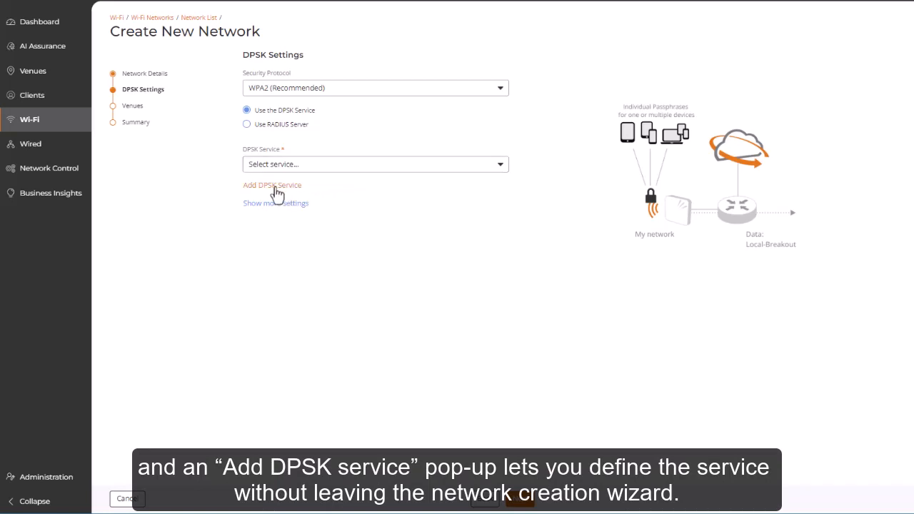
- Open a new DPSK service form and name it DPSKsvcMostSecure
click(272, 185)
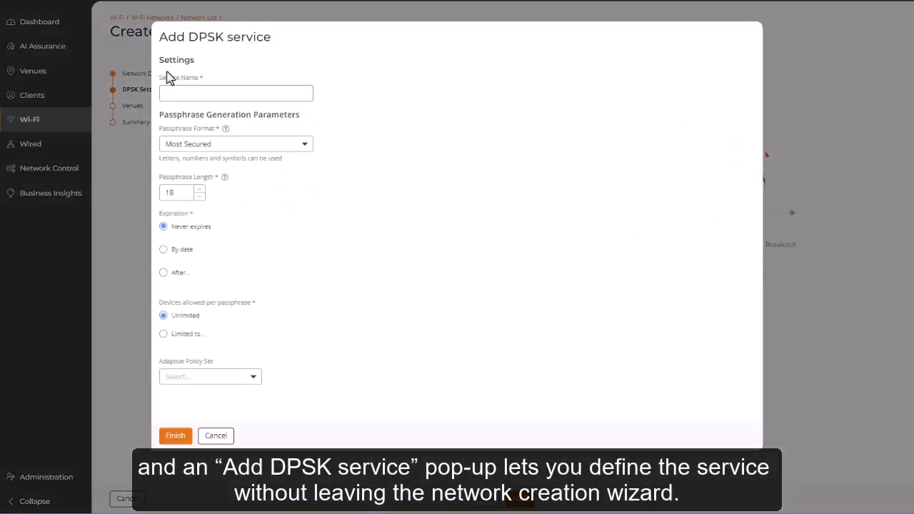
click(236, 92)
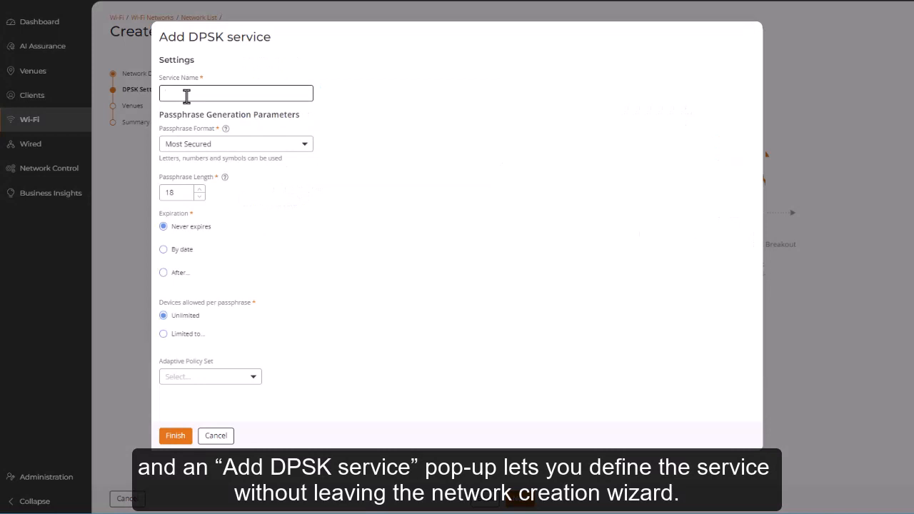
text(DPSKSvc)
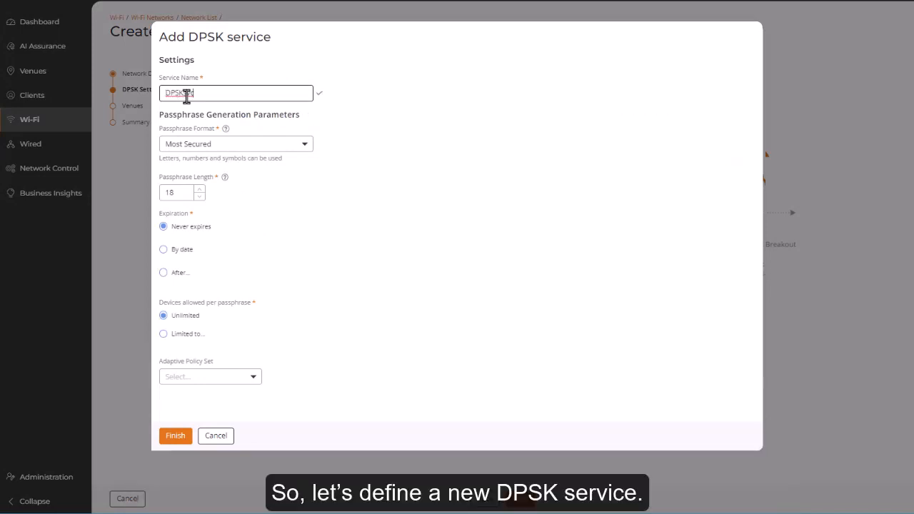
text(MostSecure)
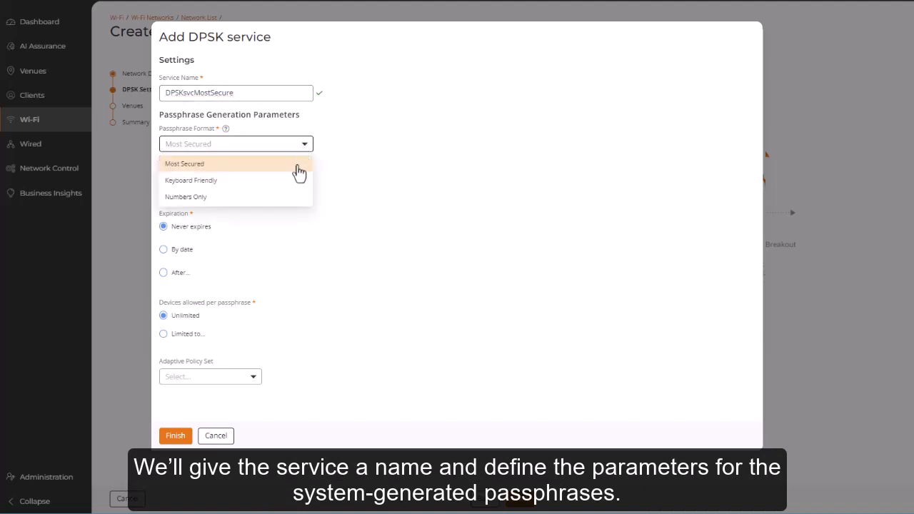
mouse_move(300, 172)
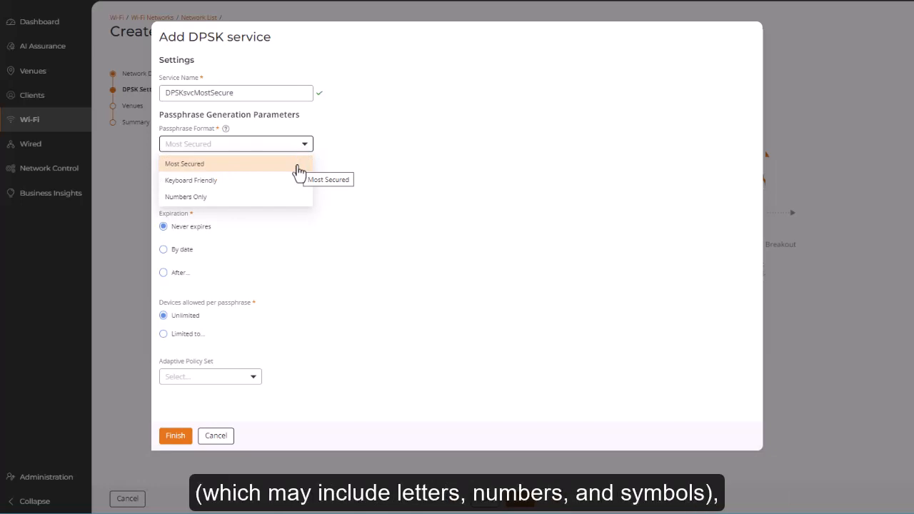
mouse_move(296, 187)
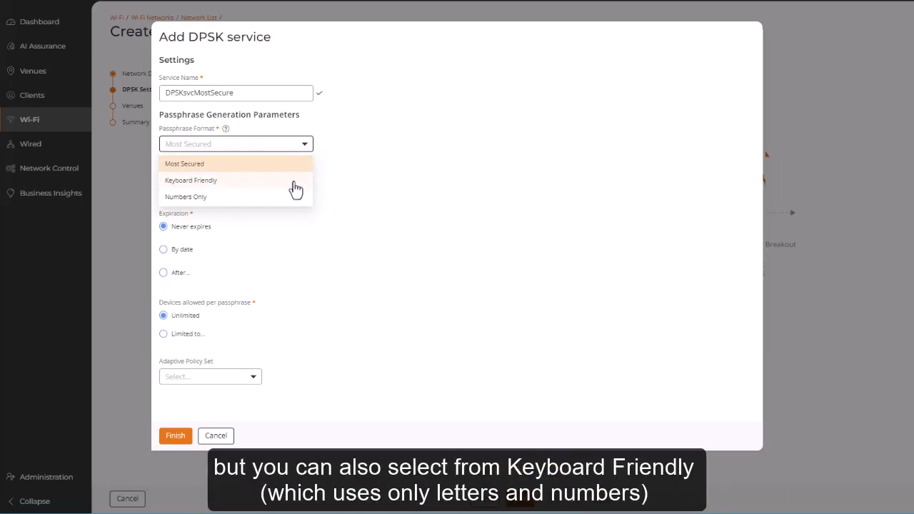
mouse_move(191, 179)
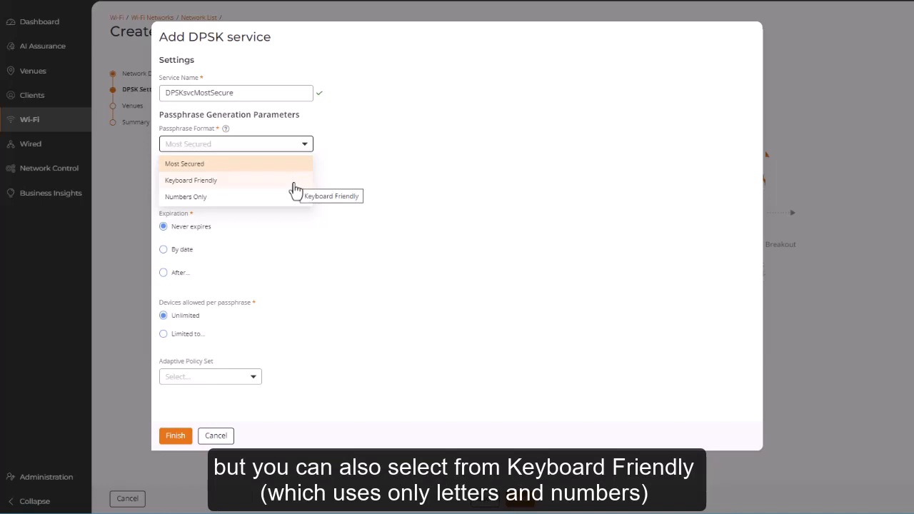
mouse_move(288, 209)
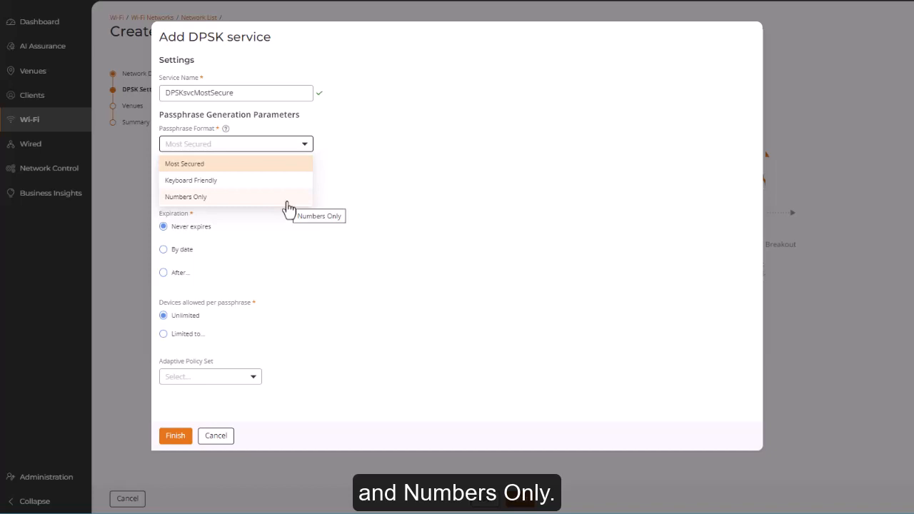
mouse_move(289, 195)
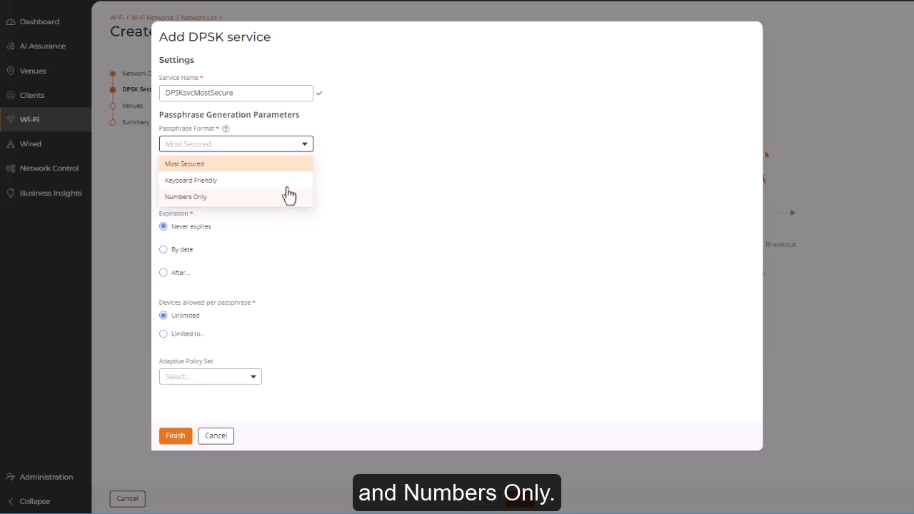
- Keep Most Secured format and set passphrases to never expire after reviewing expiry options
click(184, 164)
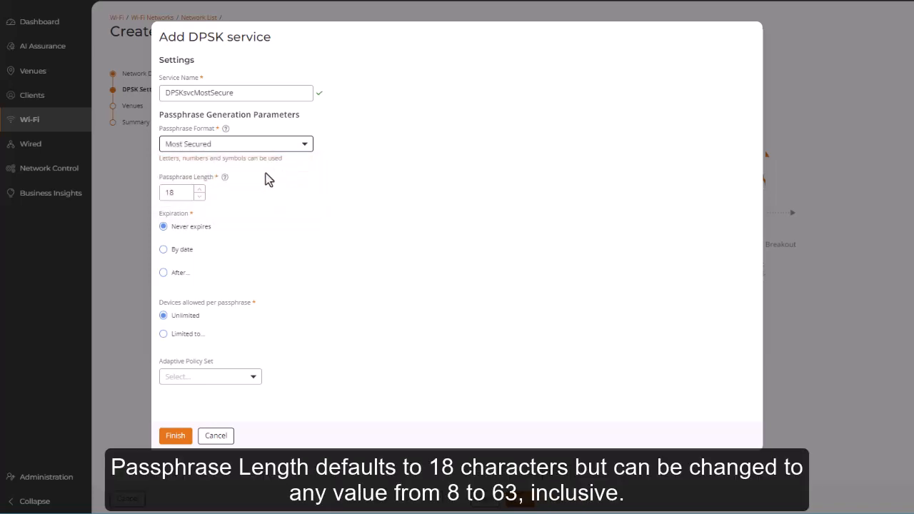
mouse_move(214, 200)
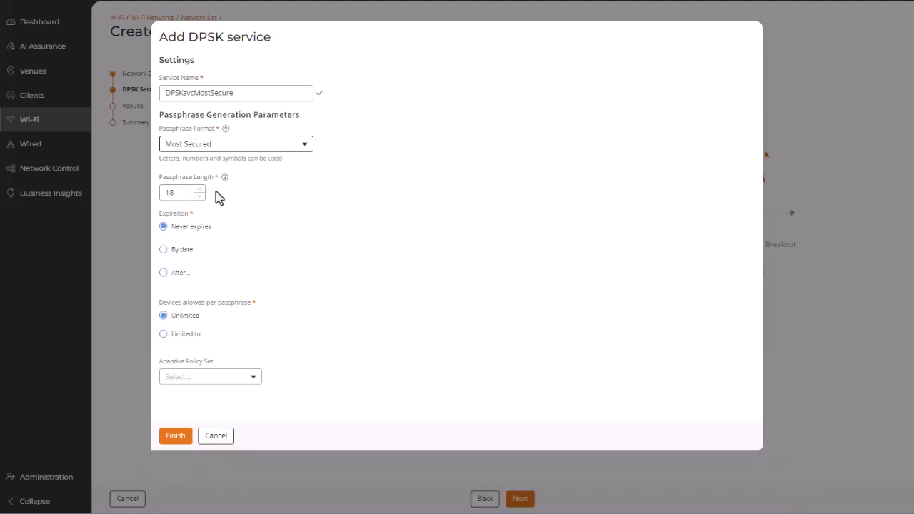
mouse_move(214, 218)
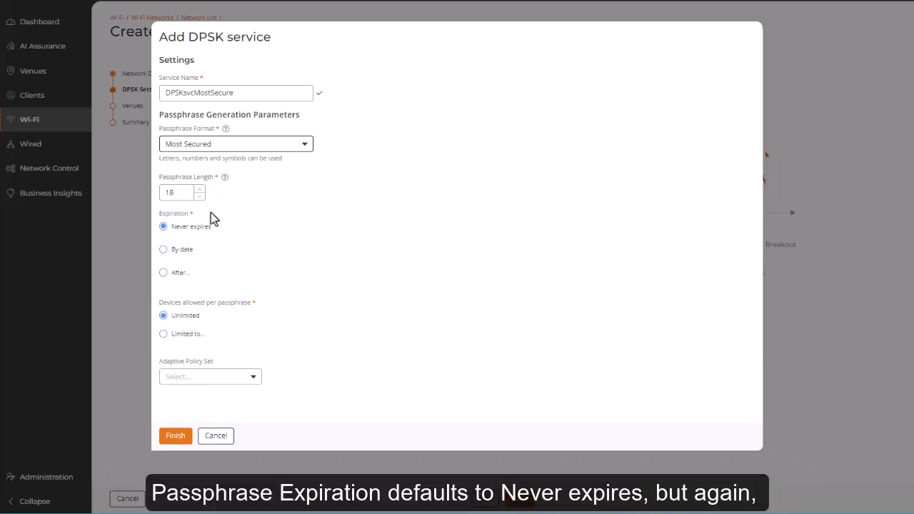
mouse_move(215, 235)
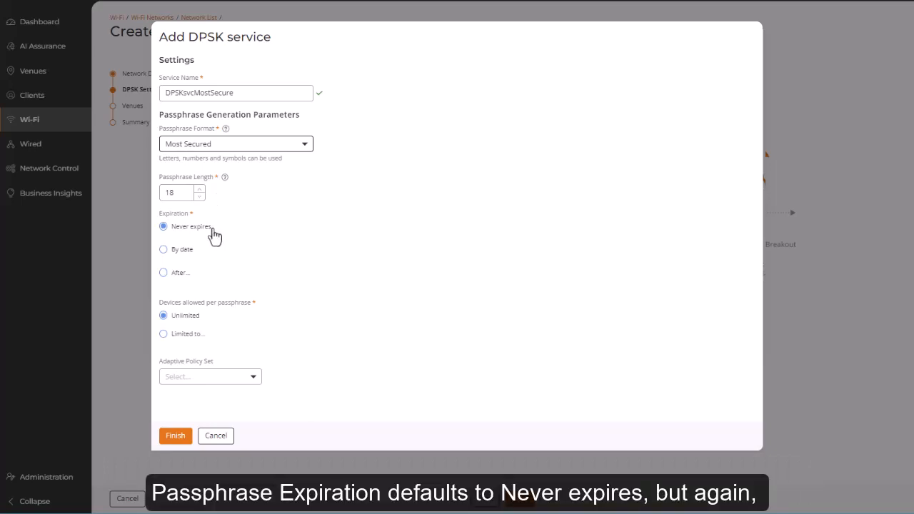
click(164, 248)
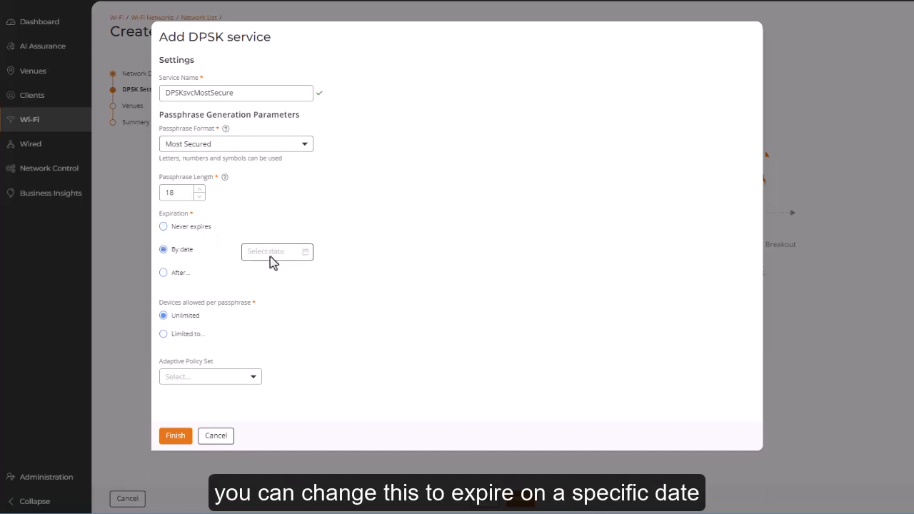
click(275, 251)
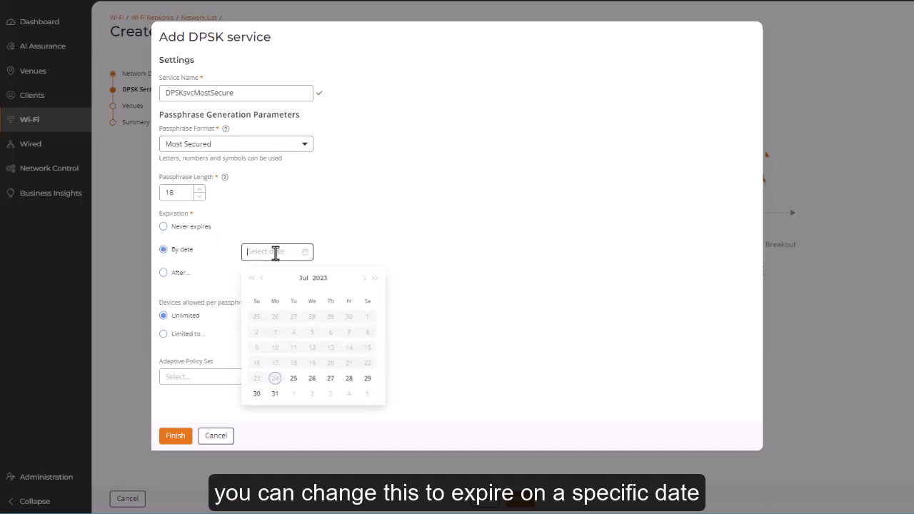
click(163, 273)
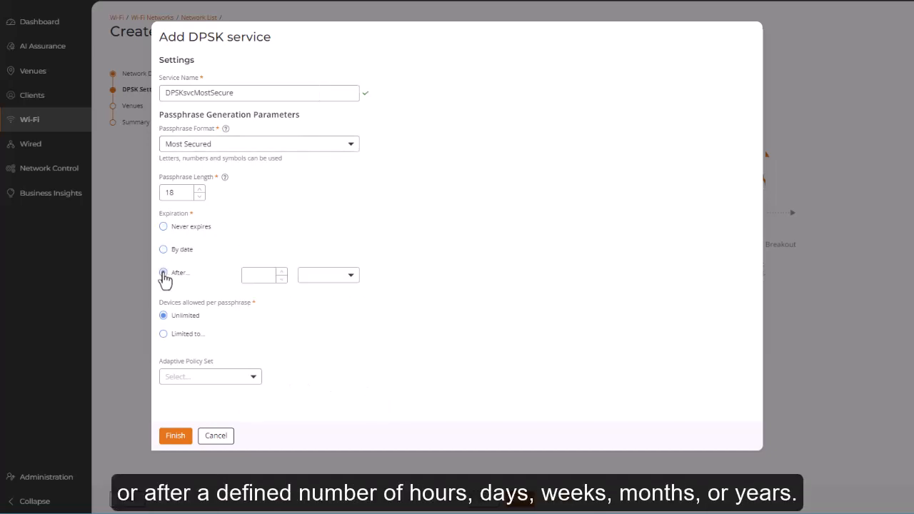
click(350, 275)
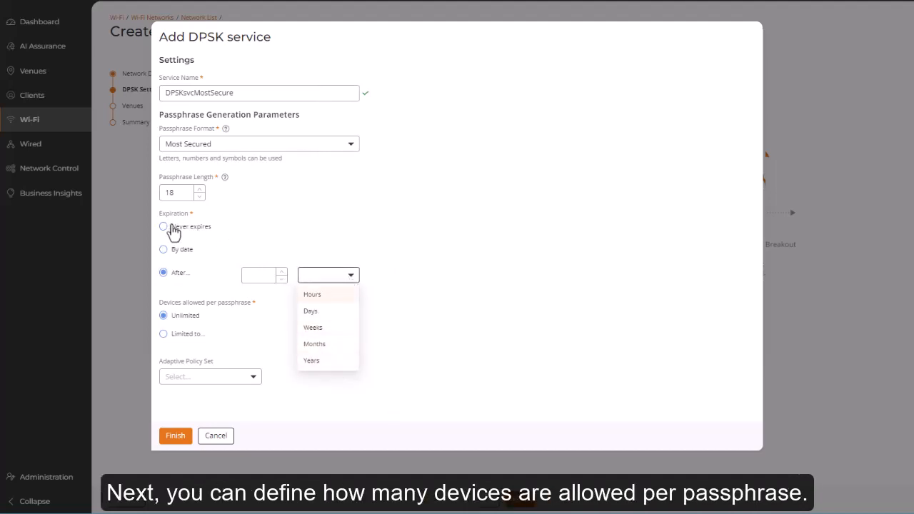
click(163, 226)
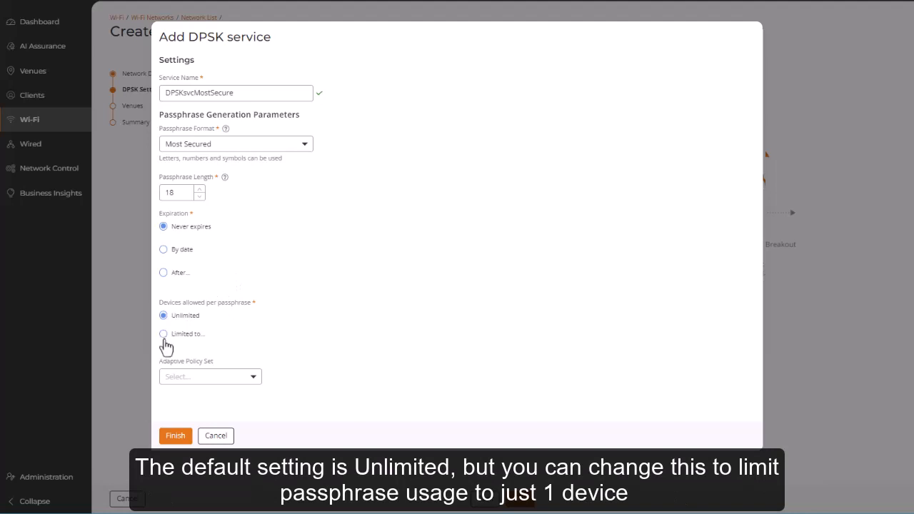
- Allow unlimited devices per passphrase instead of a single-device limit
click(163, 337)
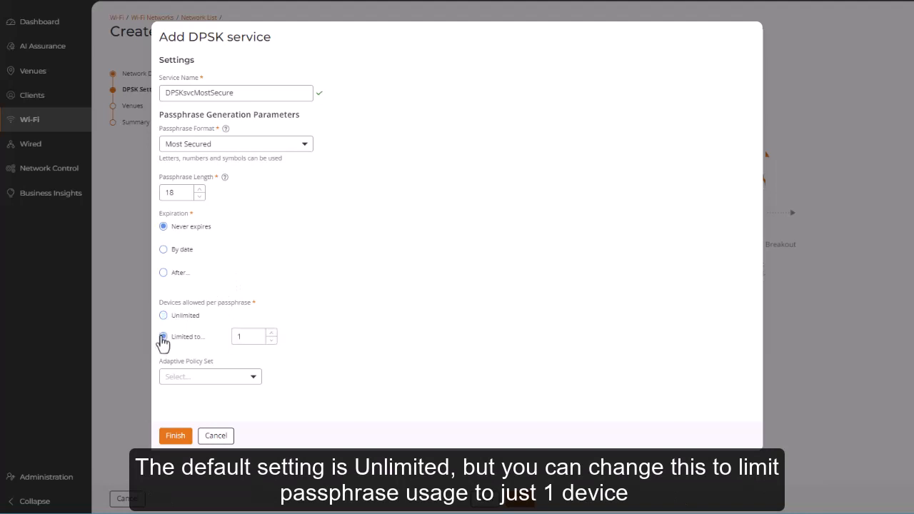
click(163, 337)
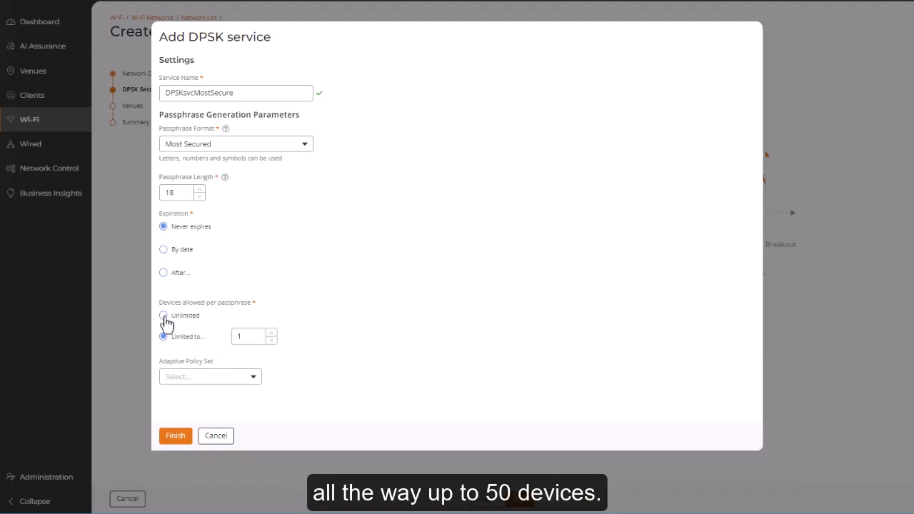
click(164, 316)
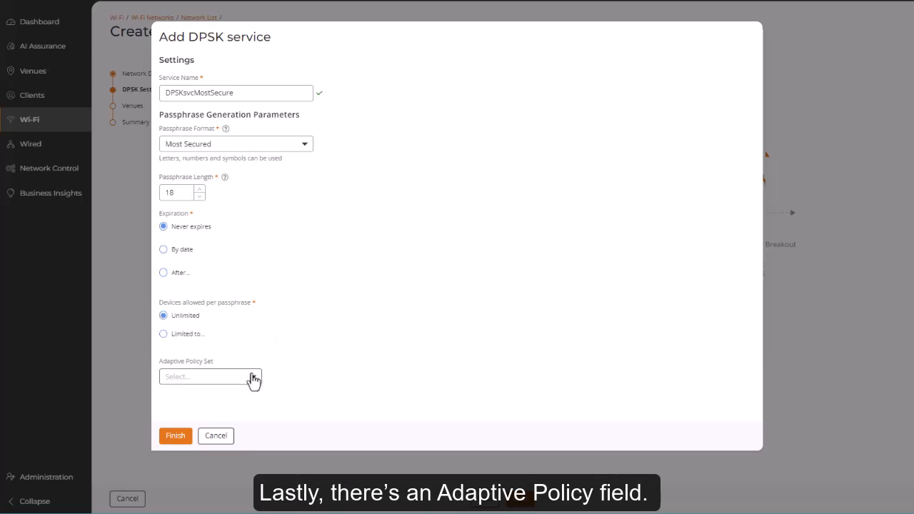
- Leave Adaptive Policy Set empty and save the DPSKsvcMostSecure service
click(207, 376)
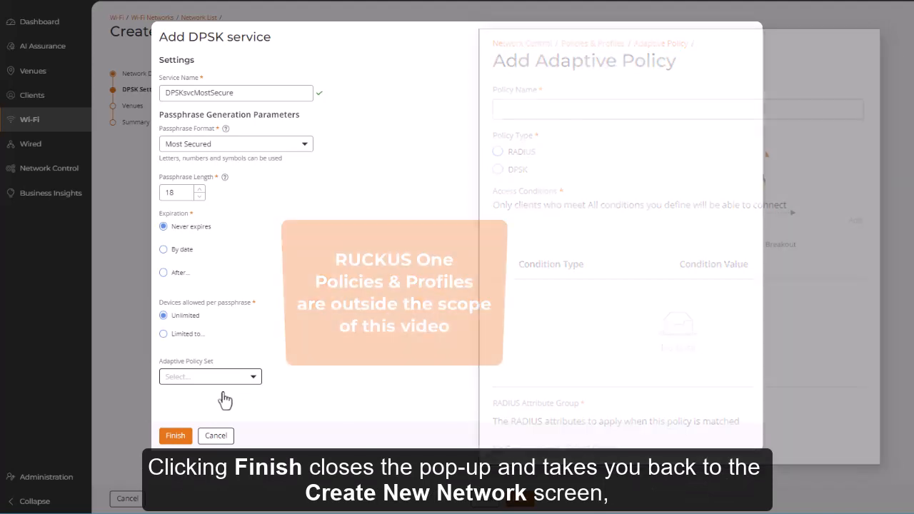
click(175, 435)
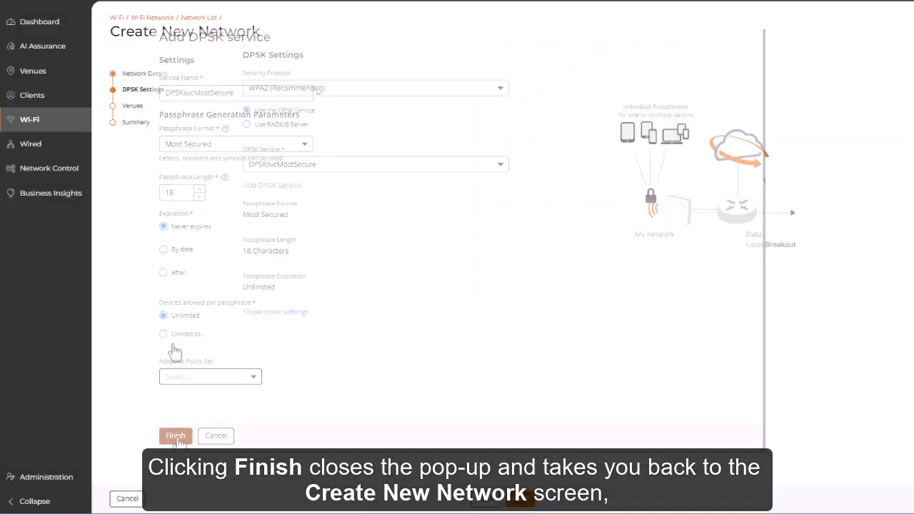
- Switch passphrase authentication to Use RADIUS Server
click(175, 435)
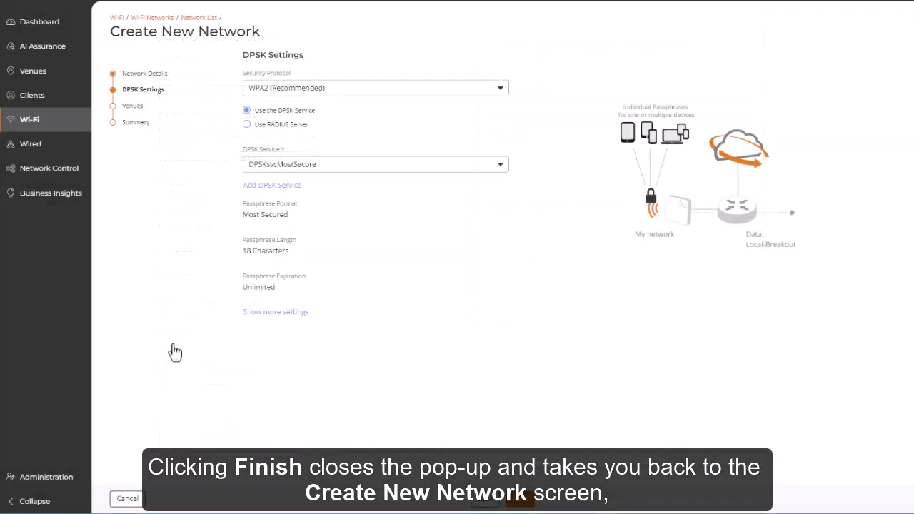
mouse_move(192, 303)
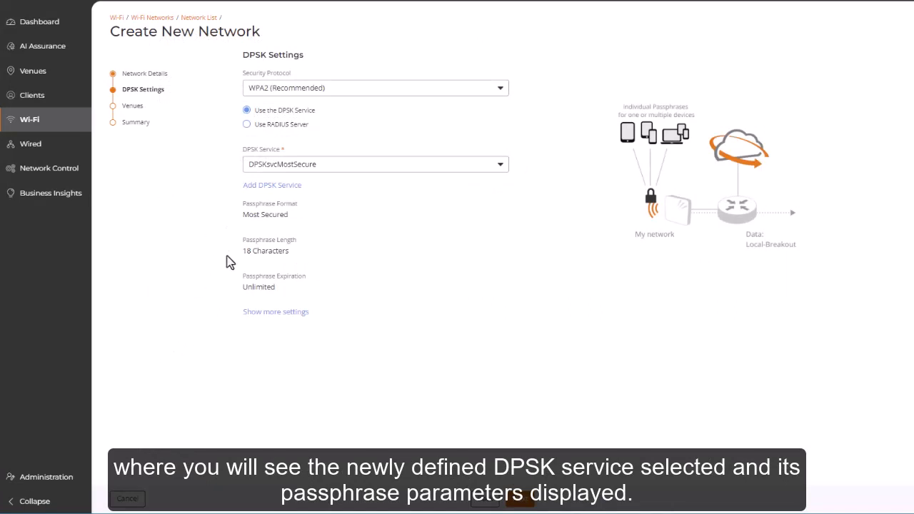
mouse_move(230, 295)
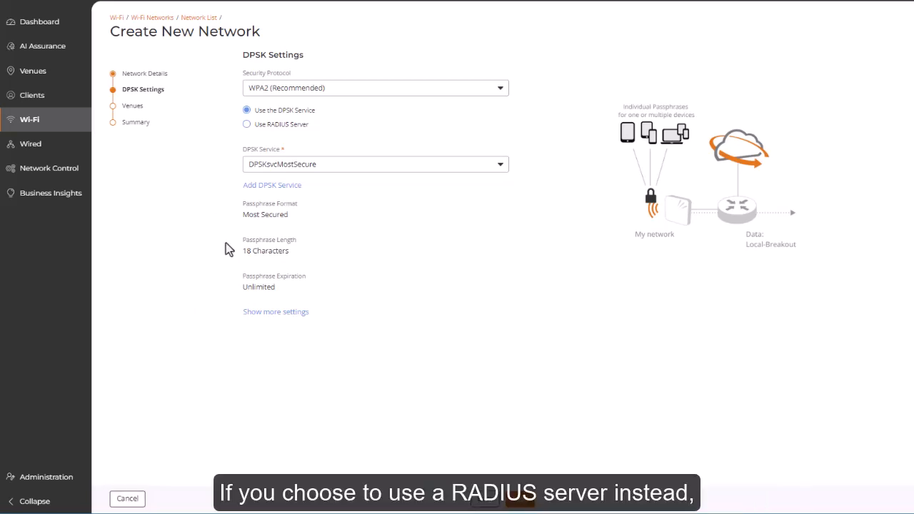
click(246, 124)
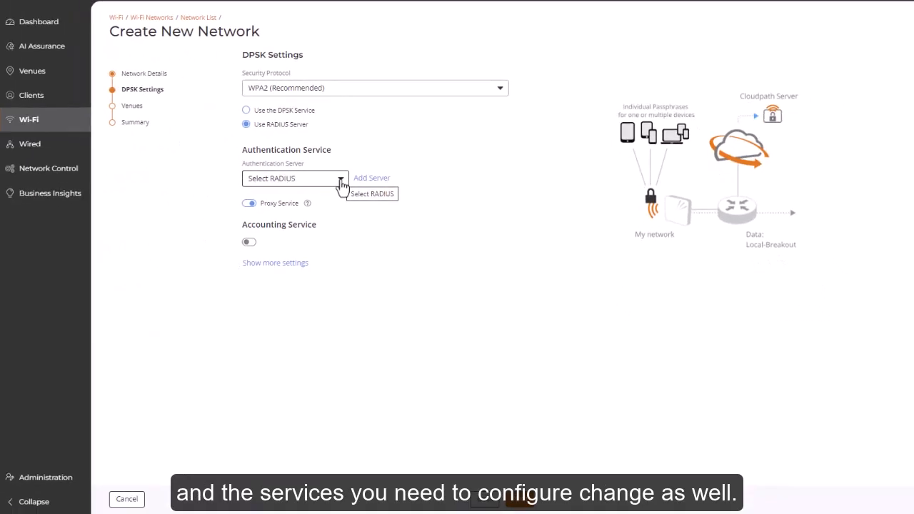
- Select RADIUSsvr1 (3.3.3.3:1812) as the authentication server
click(295, 179)
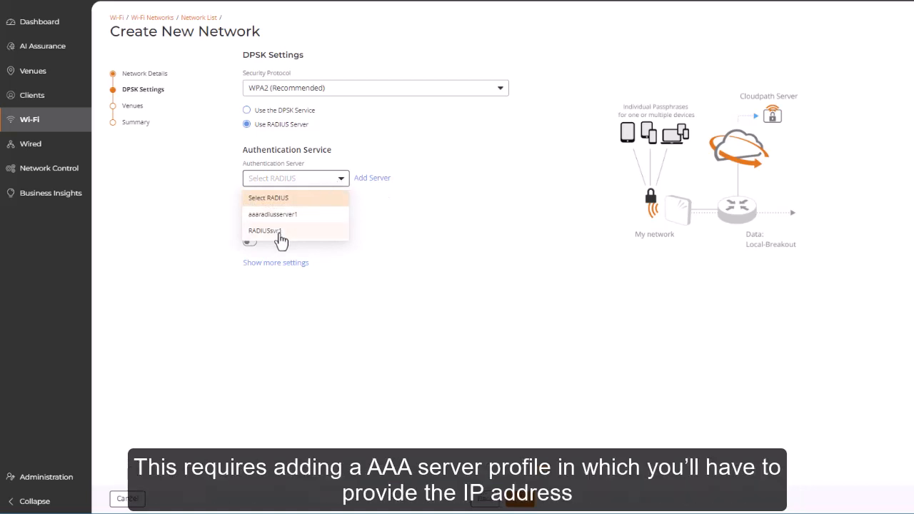
click(265, 230)
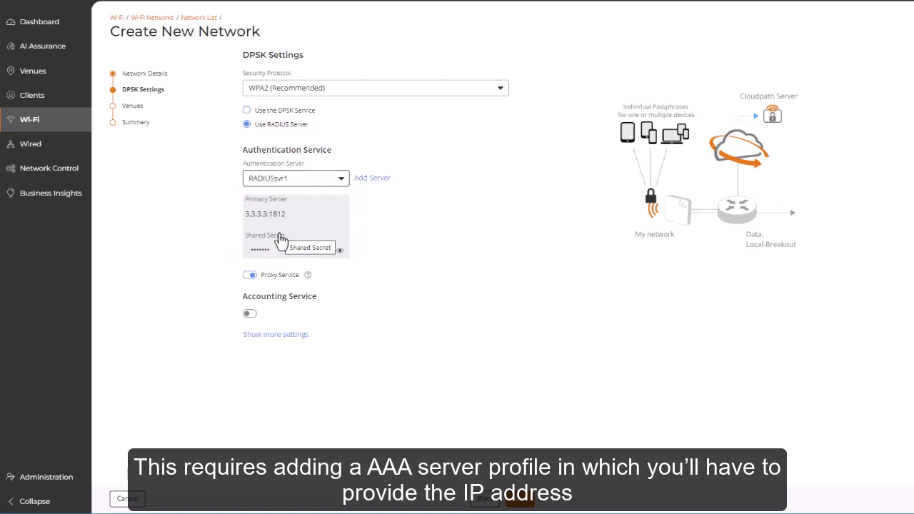
click(372, 177)
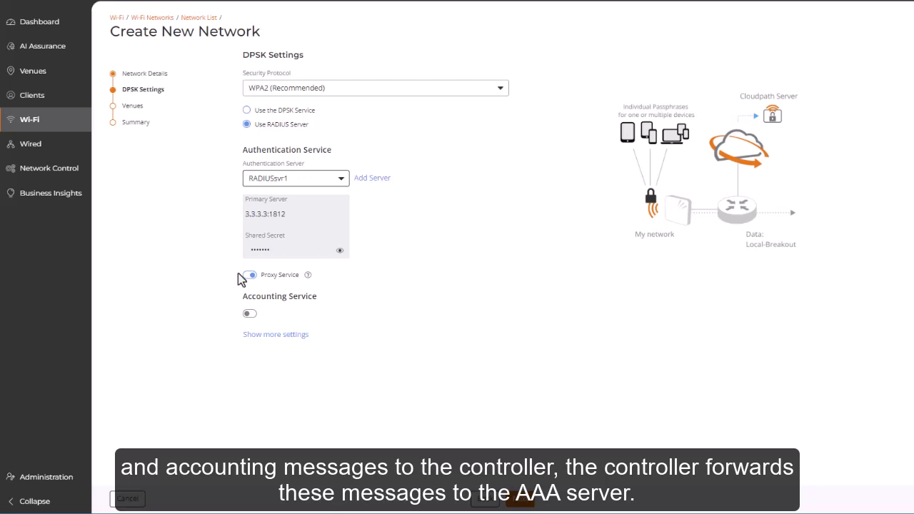
click(249, 275)
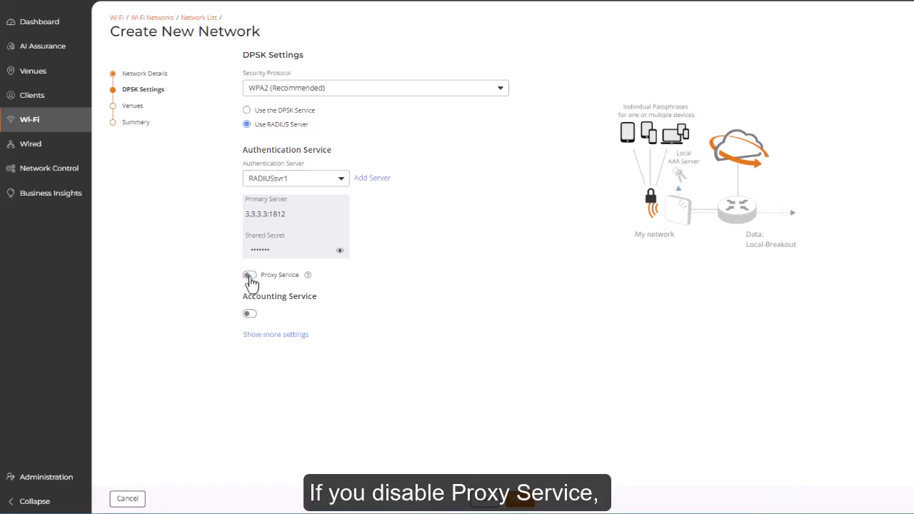
mouse_move(250, 278)
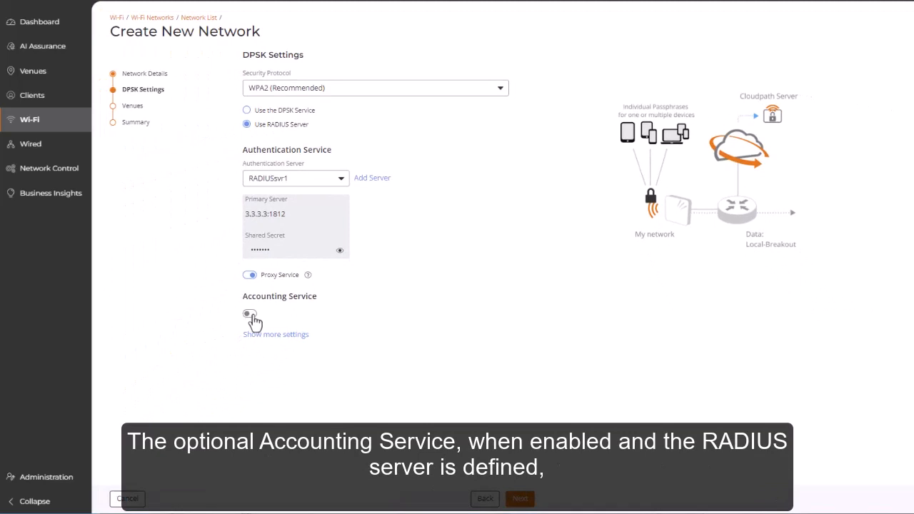
click(249, 313)
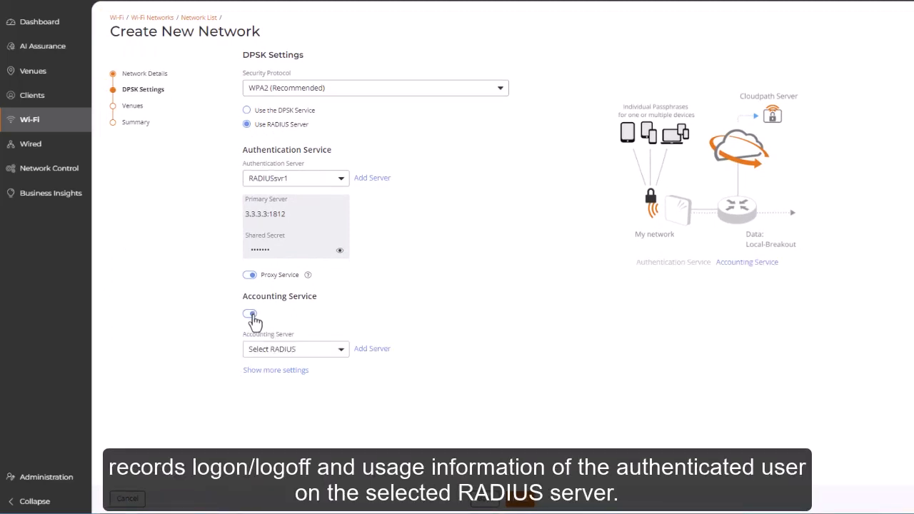
click(249, 315)
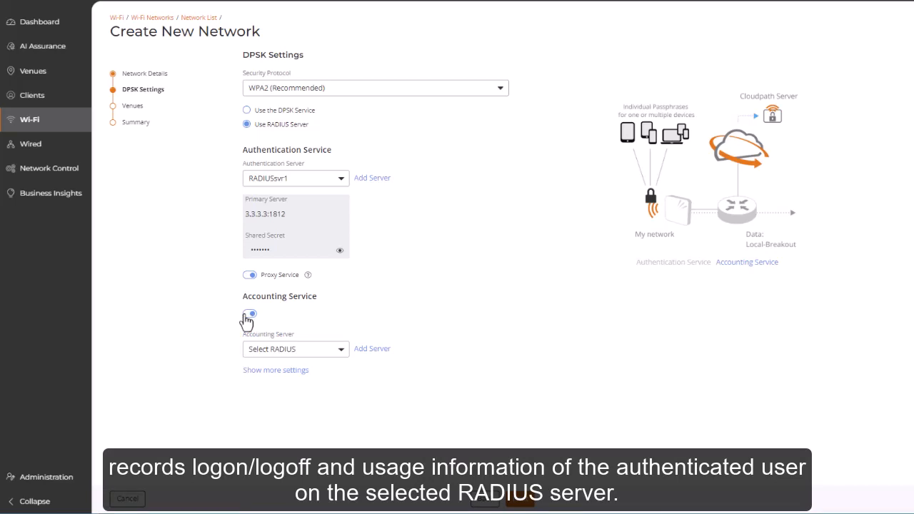
click(249, 314)
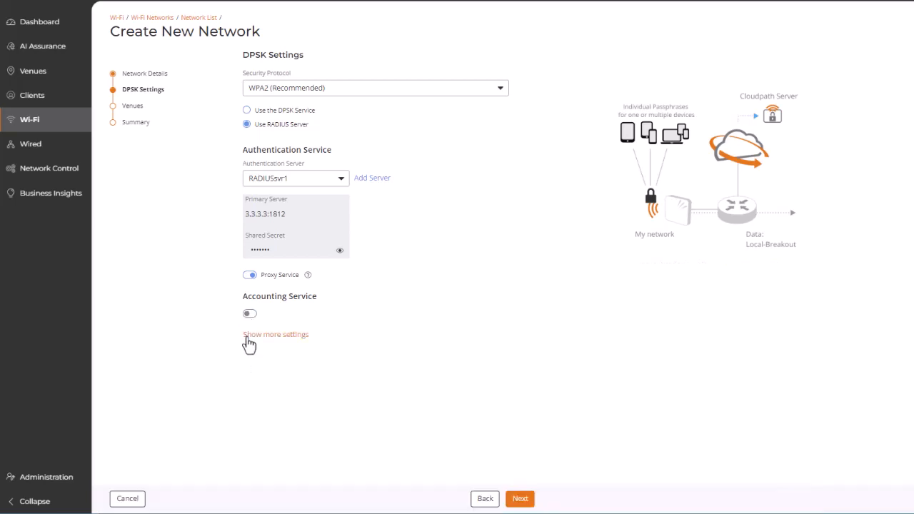
- Expand the advanced settings and scroll down to RADIUS Options
click(275, 334)
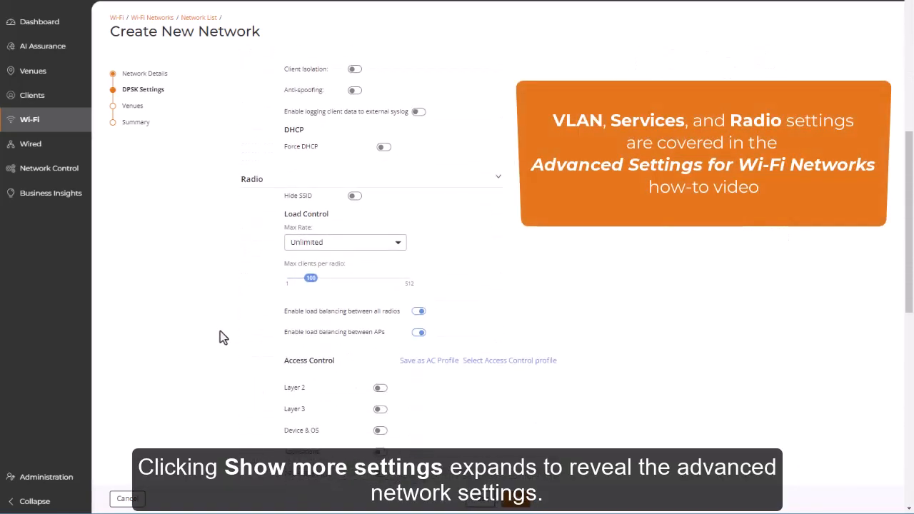
scroll(down, 3)
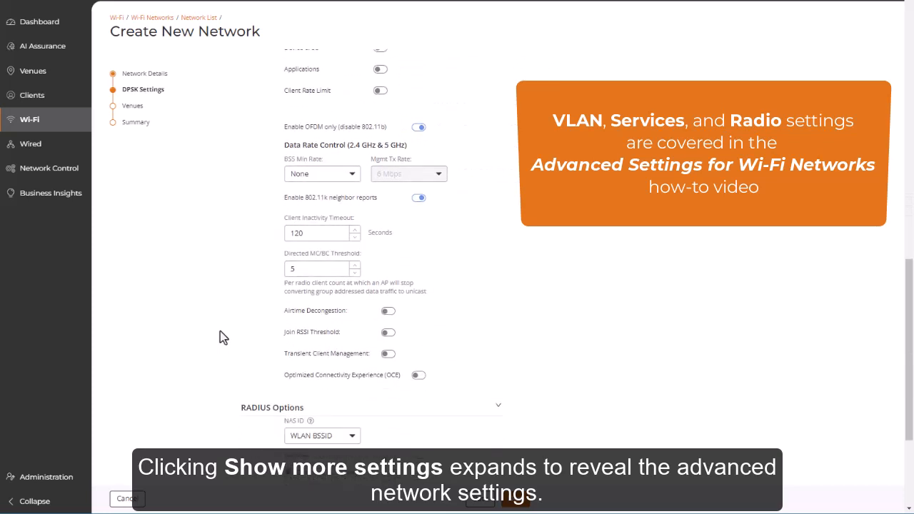
scroll(down, 3)
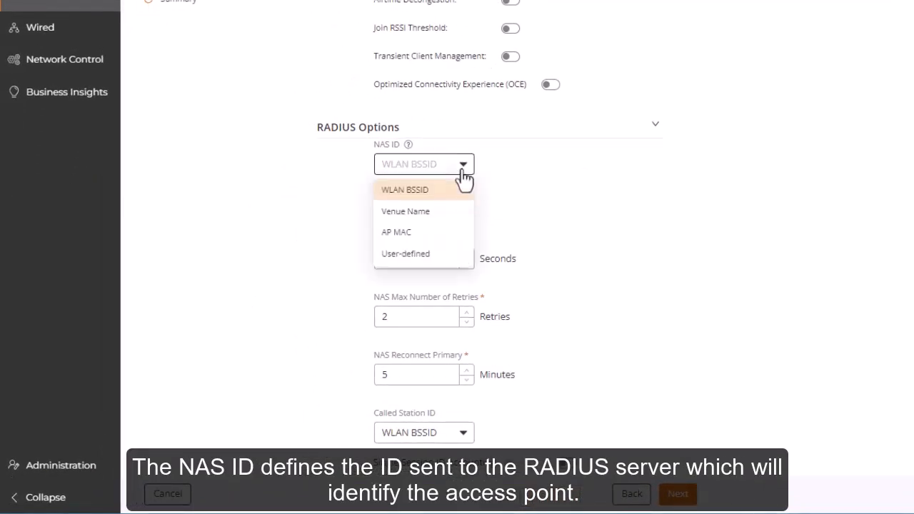
mouse_move(456, 229)
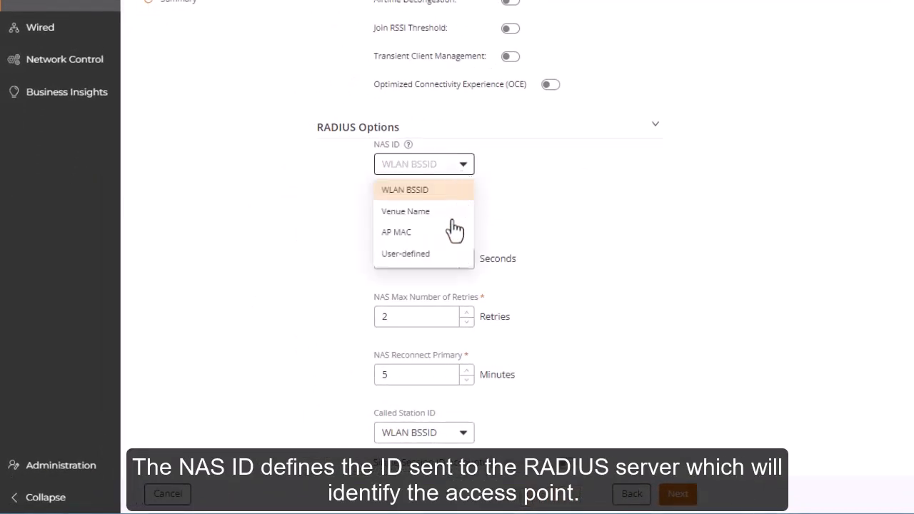
mouse_move(457, 197)
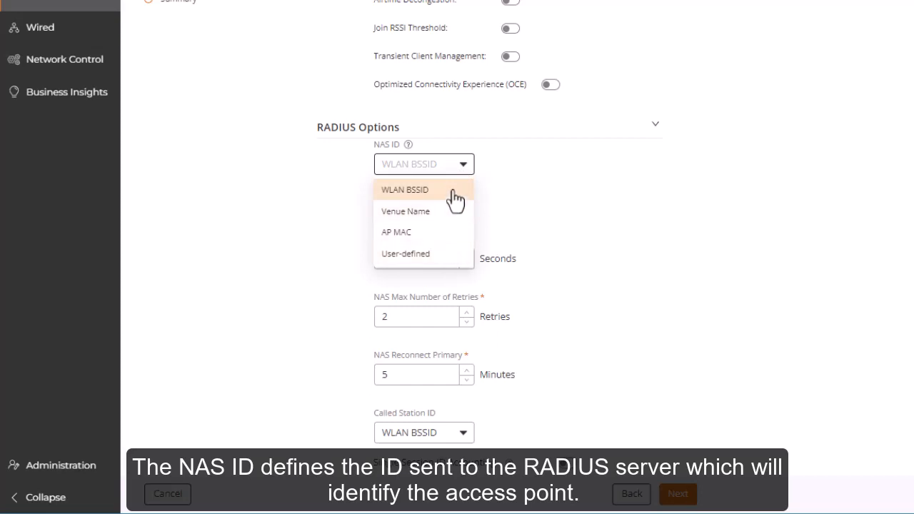
click(405, 189)
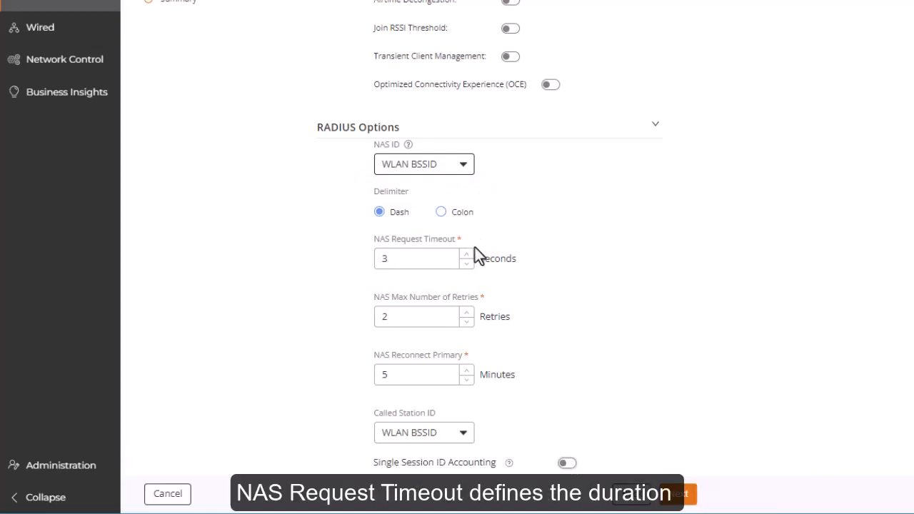
mouse_move(480, 250)
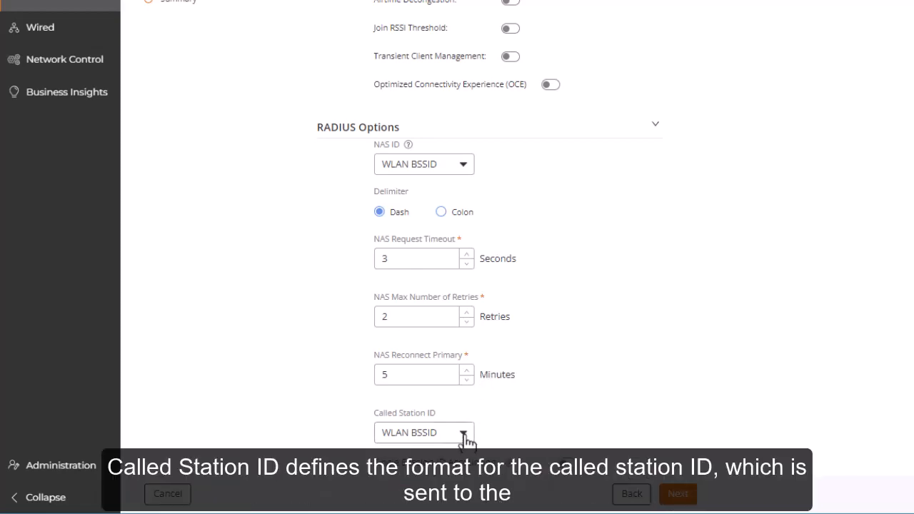
- Keep WLAN BSSID as Called Station ID, revert to the DPSK service, and reach Venues
click(462, 432)
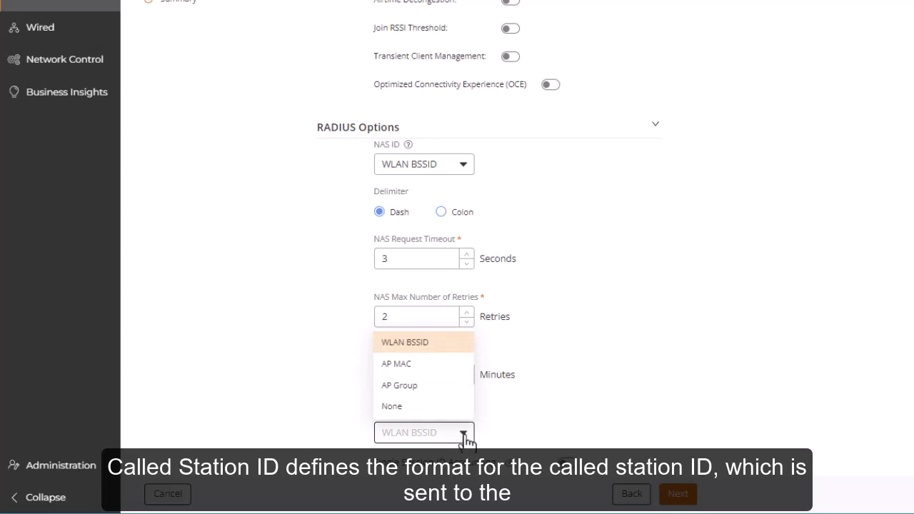
click(404, 342)
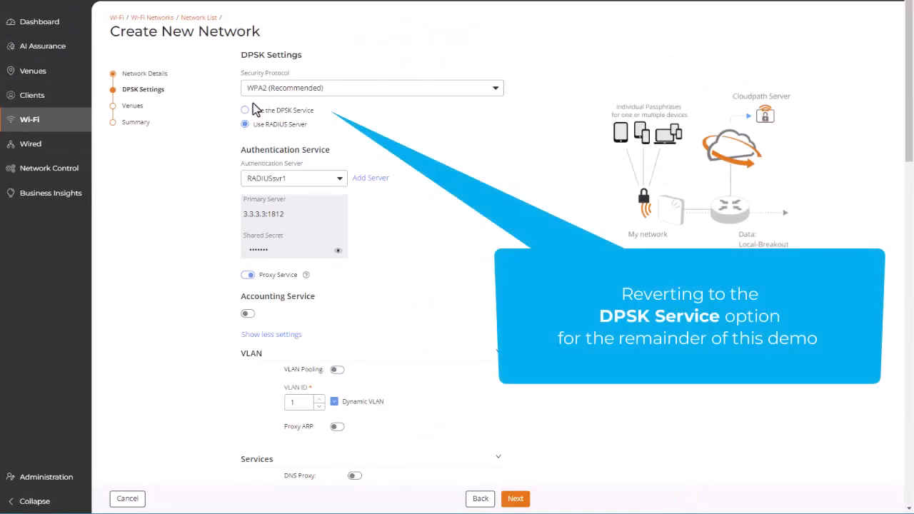
click(516, 498)
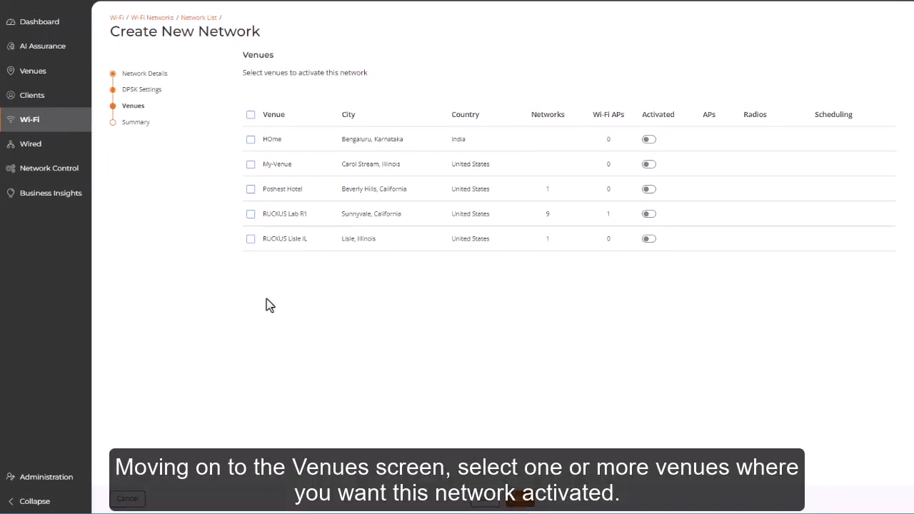
mouse_move(214, 225)
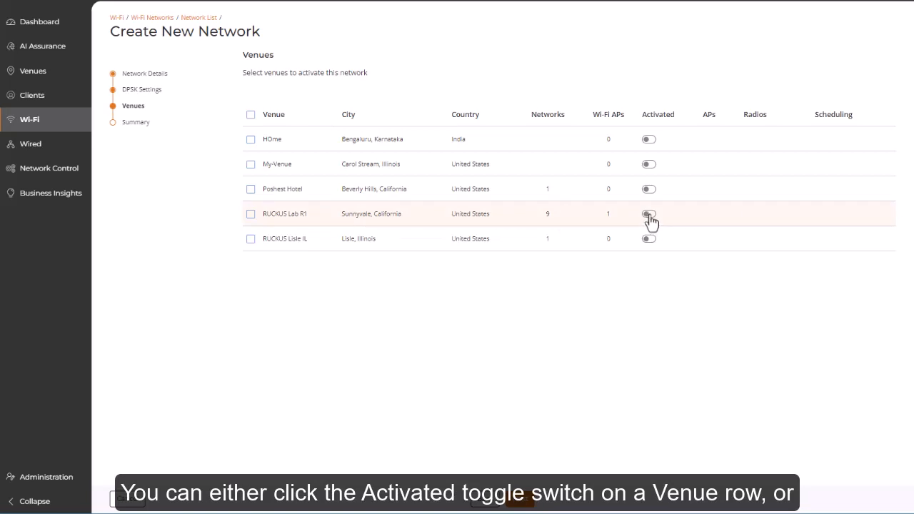
- Activate the network on RUCKUS Lab R1, defaulting to all APs, 2.4/5 GHz, 24/7
click(648, 214)
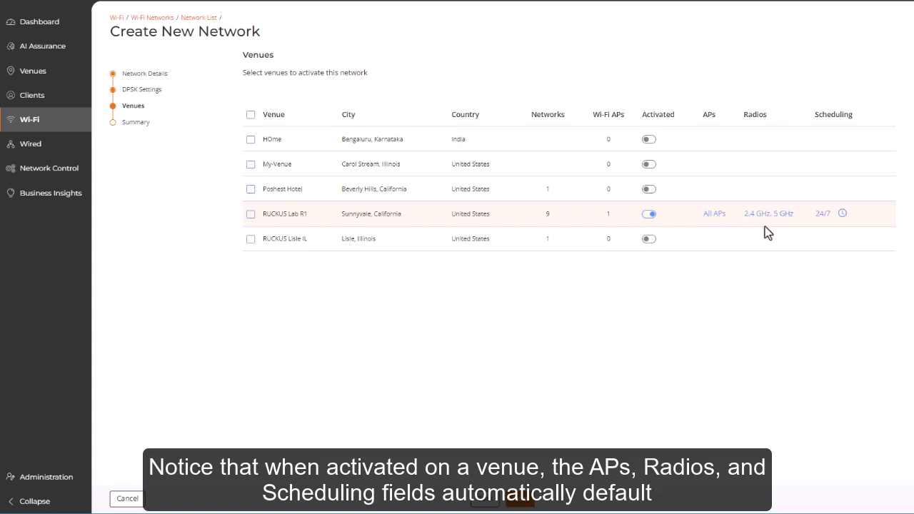
mouse_move(833, 230)
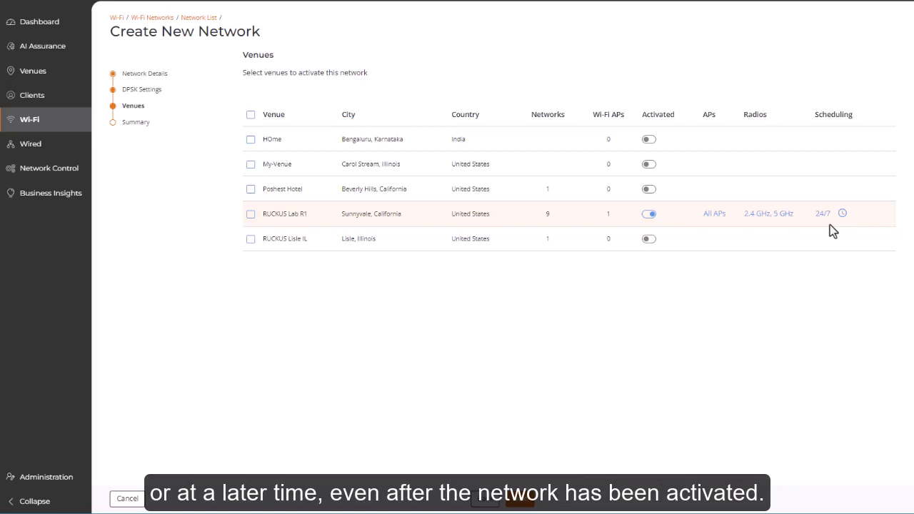
mouse_move(692, 357)
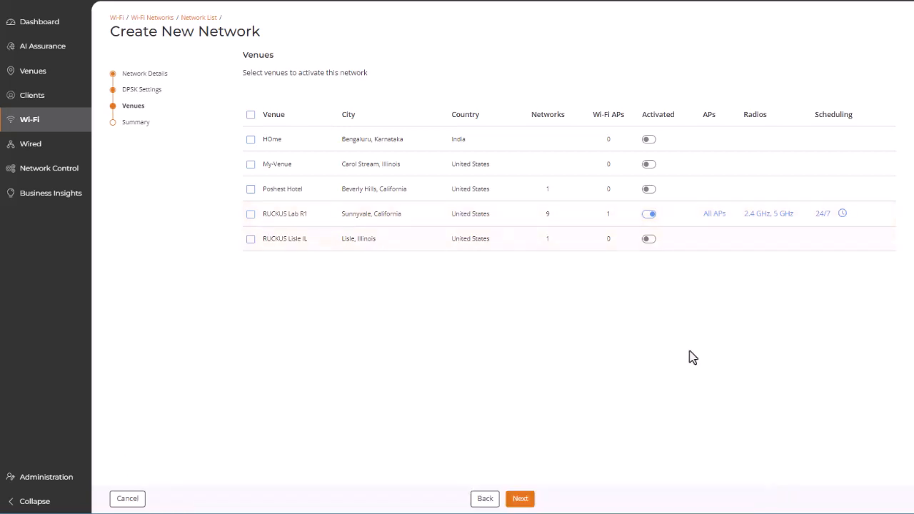
- Add DPSK-Lab1 with the DPSKsvcMostSecure service and RUCKUS Lab R1 activation
click(519, 498)
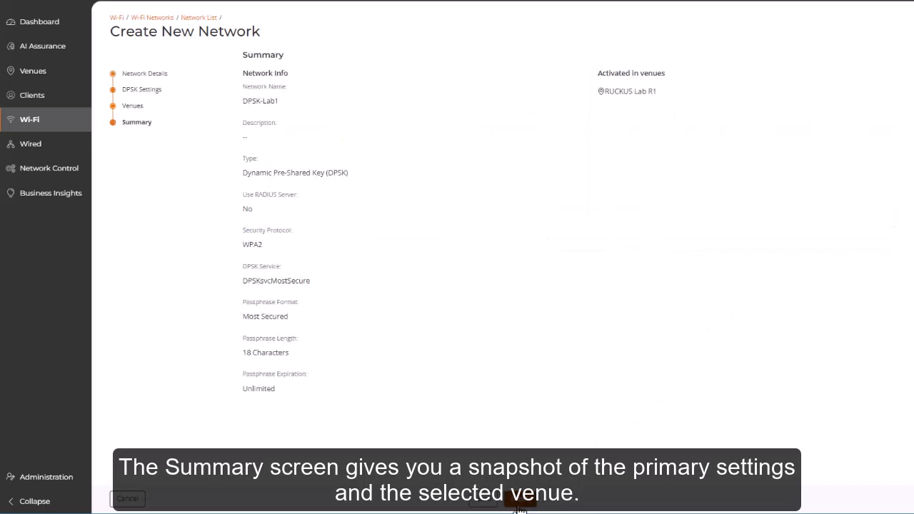
mouse_move(520, 444)
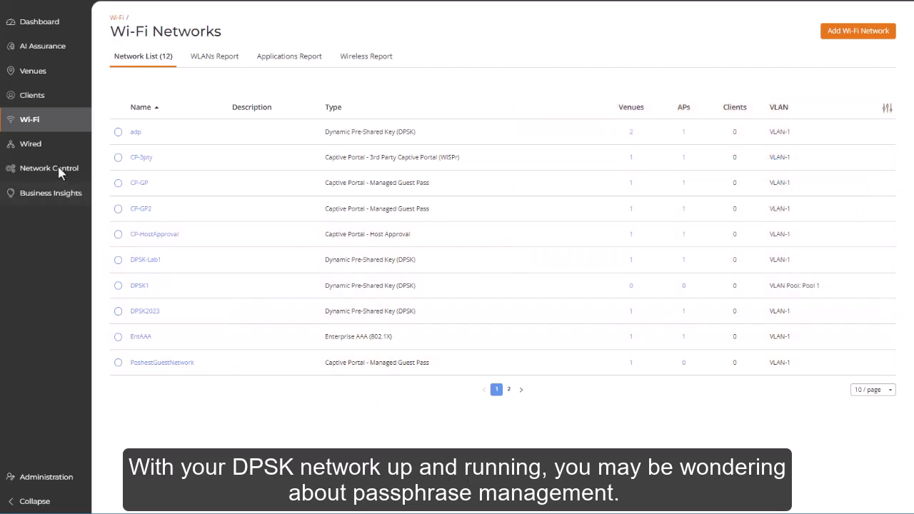
- Open the DPSK services list, then select and deselect DPSKsvcMostSecure
click(50, 167)
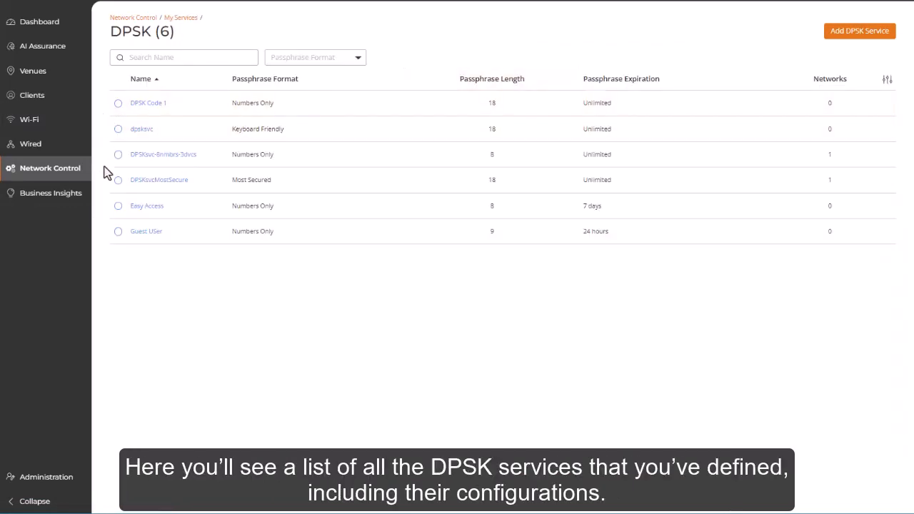
mouse_move(105, 242)
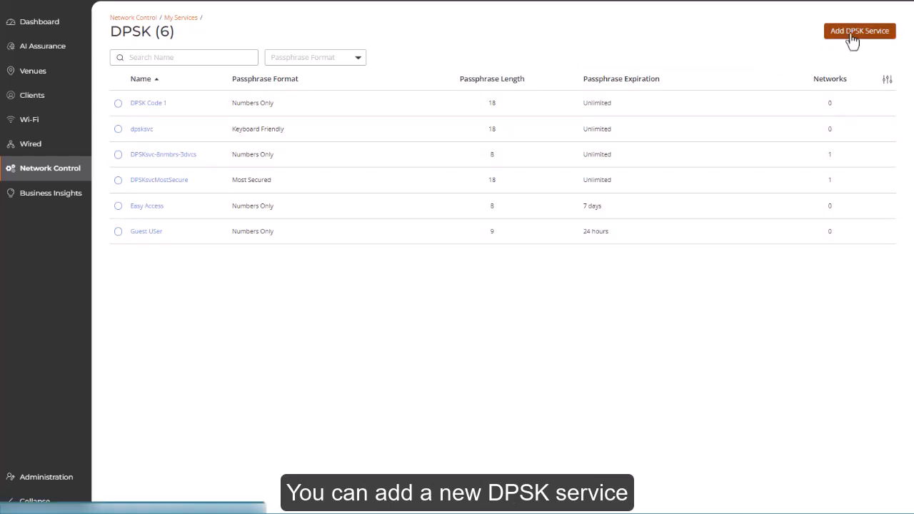
mouse_move(117, 98)
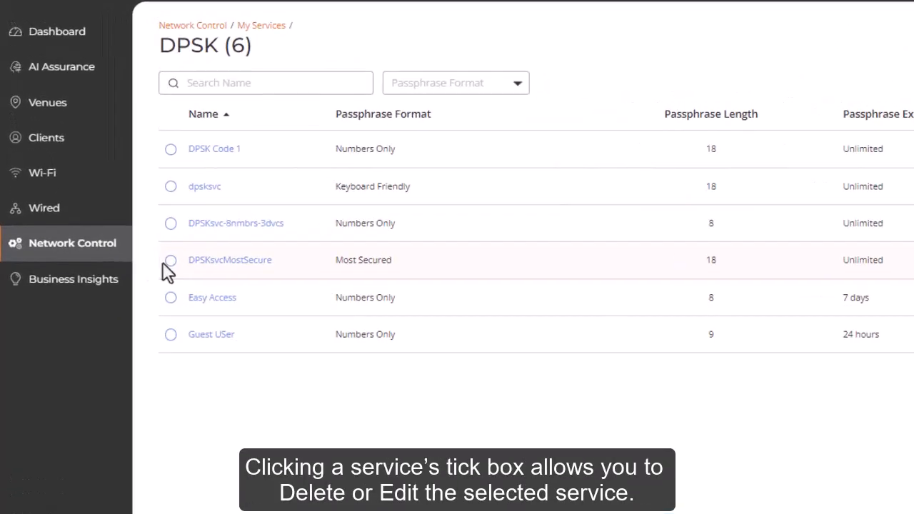
click(171, 259)
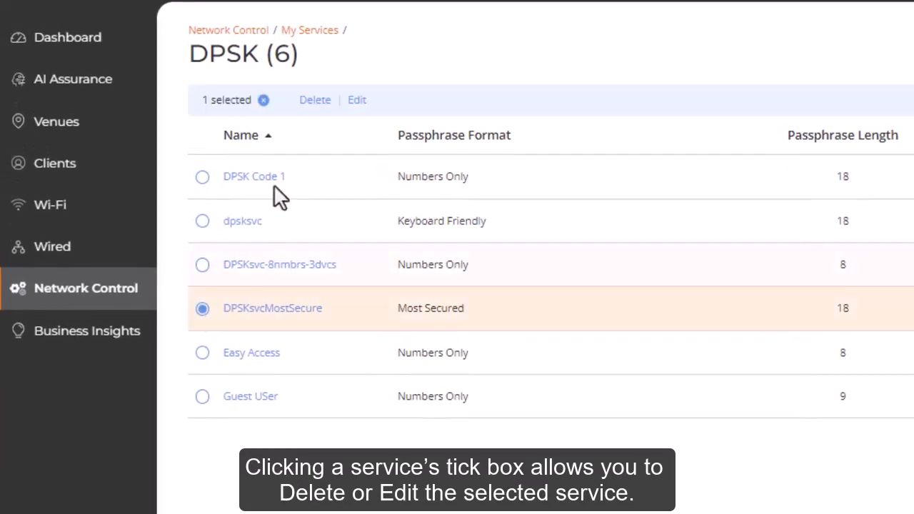
mouse_move(379, 125)
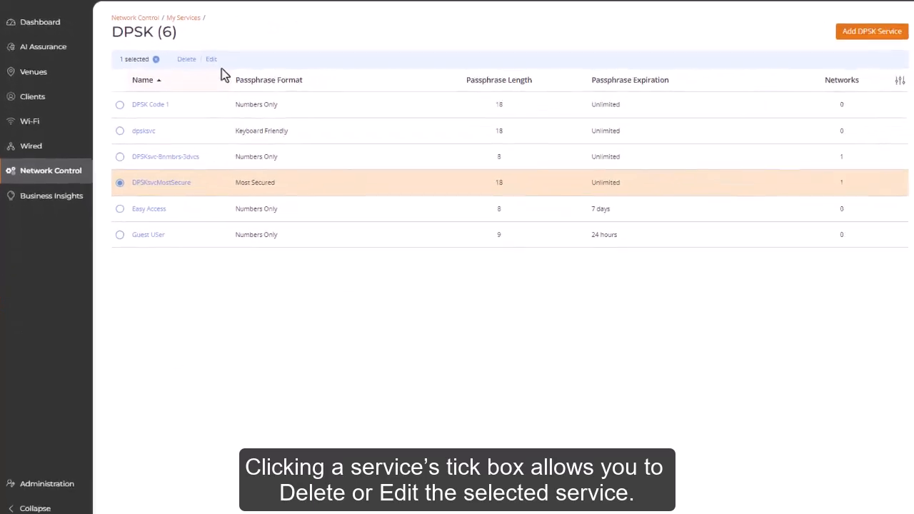
click(120, 182)
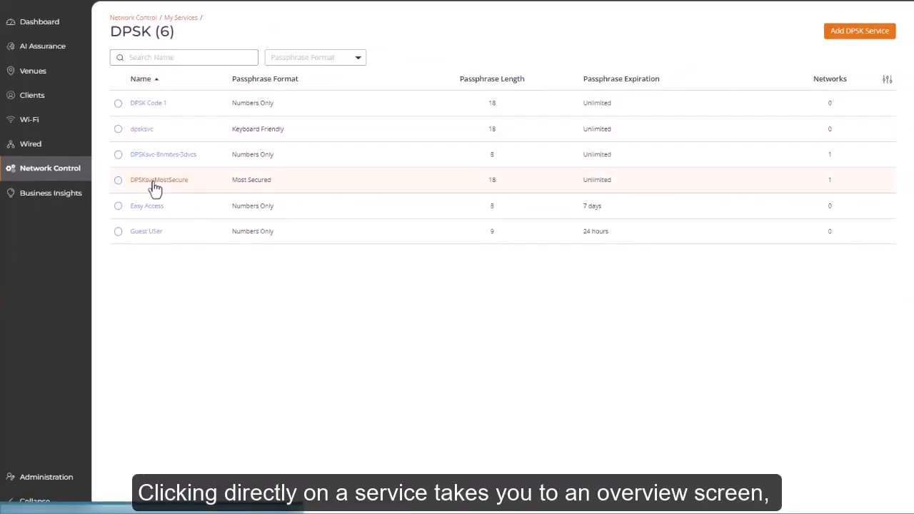
- Open DPSKsvcMostSecure's detail page and view its empty Passphrases tab
click(159, 179)
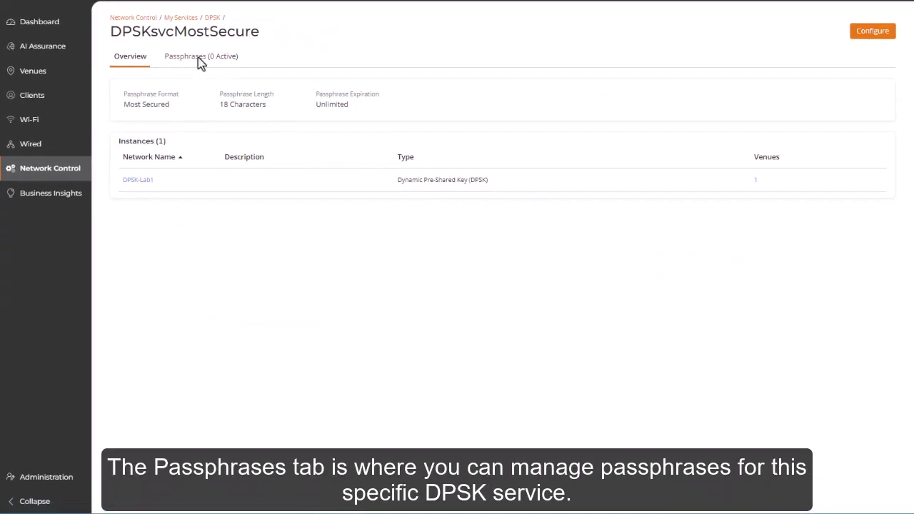
click(201, 56)
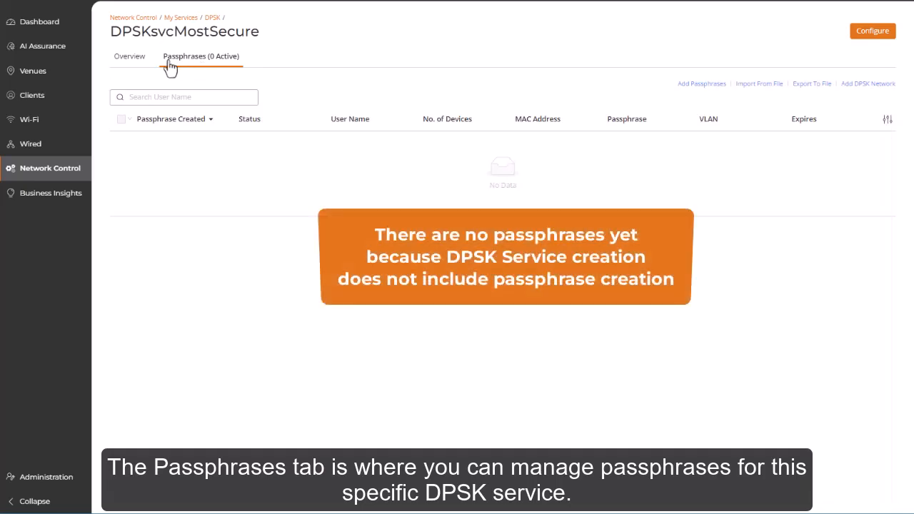
mouse_move(701, 98)
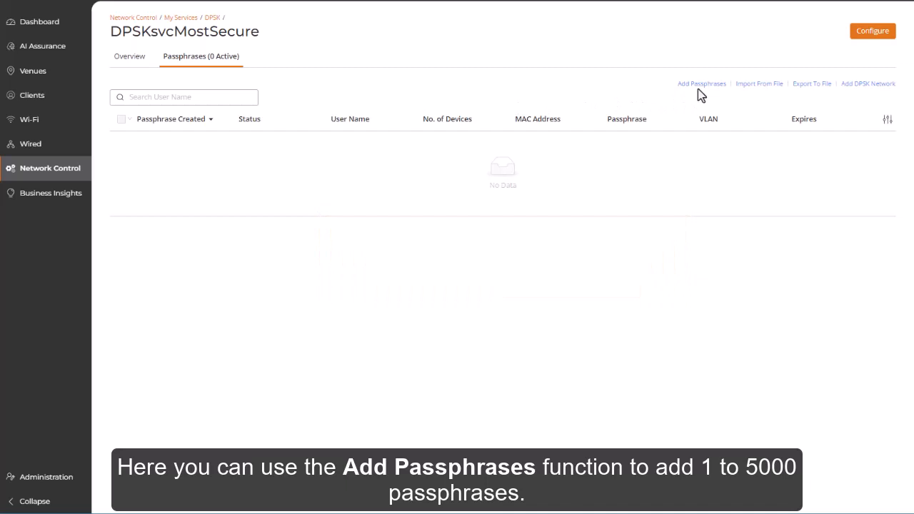
click(701, 84)
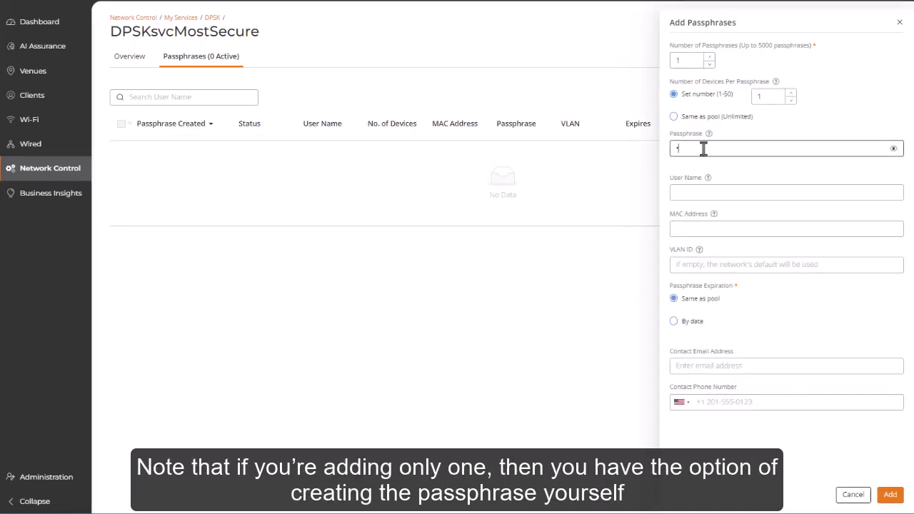
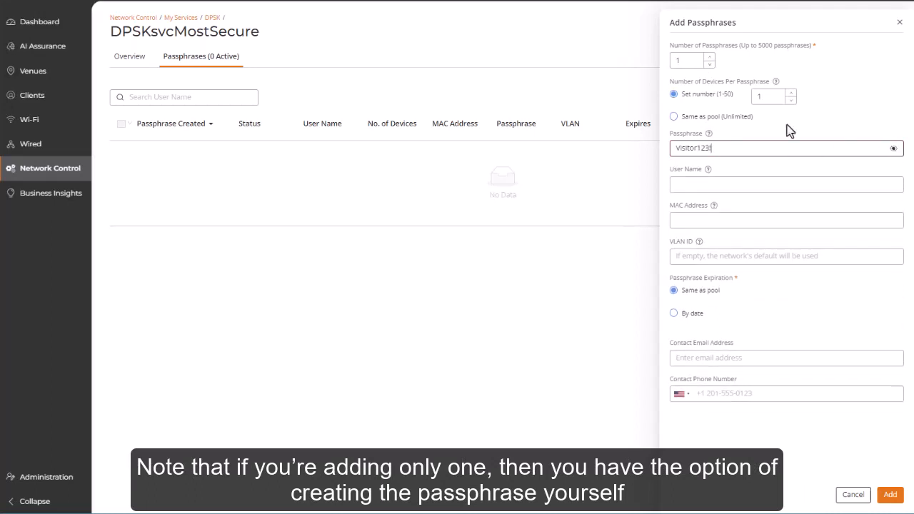
text(Visitor)
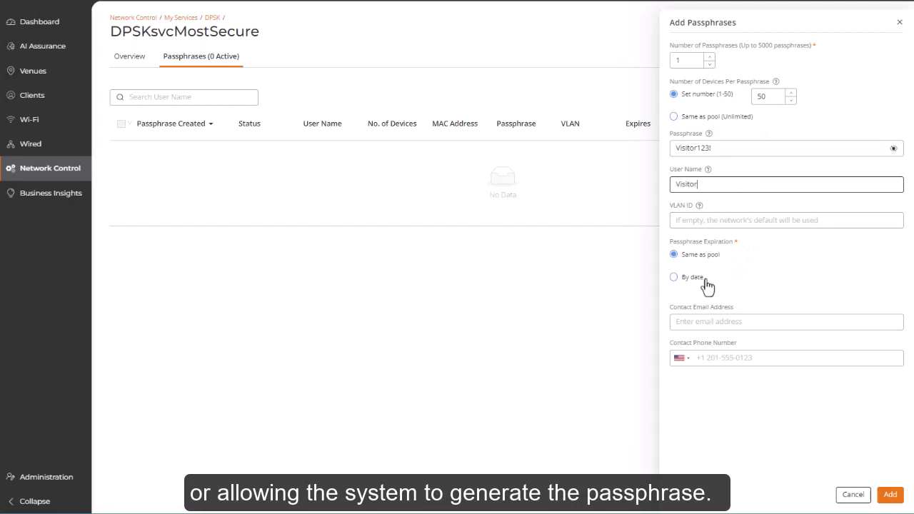
click(890, 494)
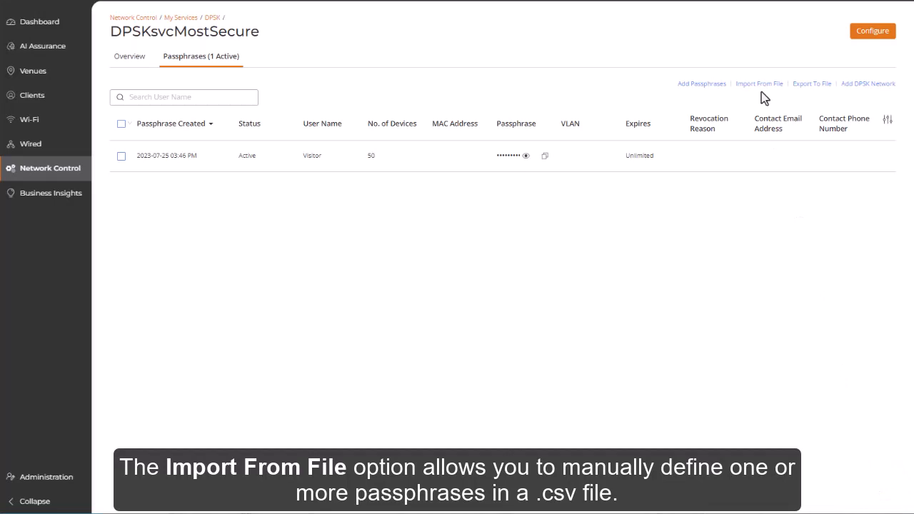
click(759, 83)
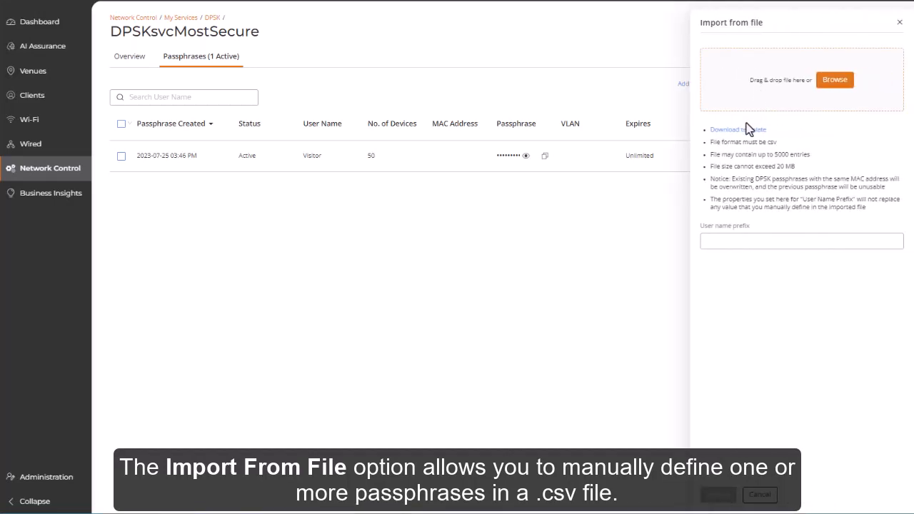
click(738, 129)
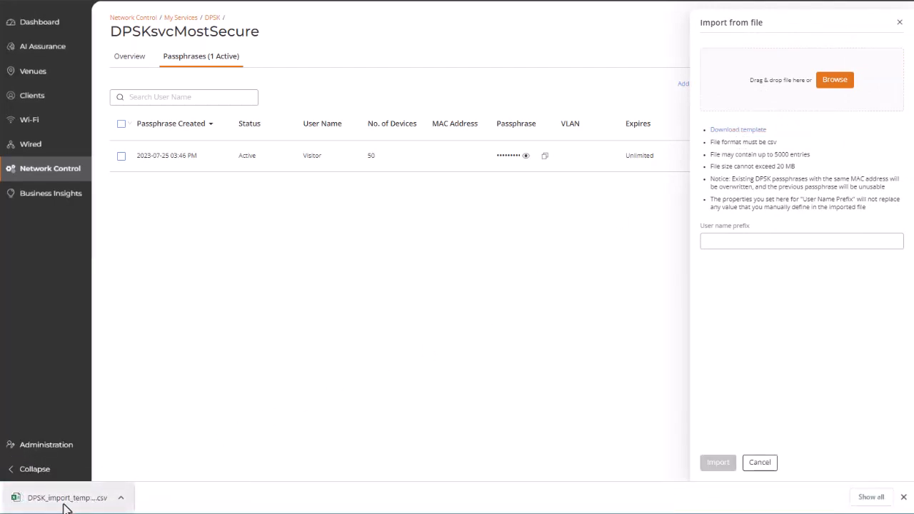
click(67, 497)
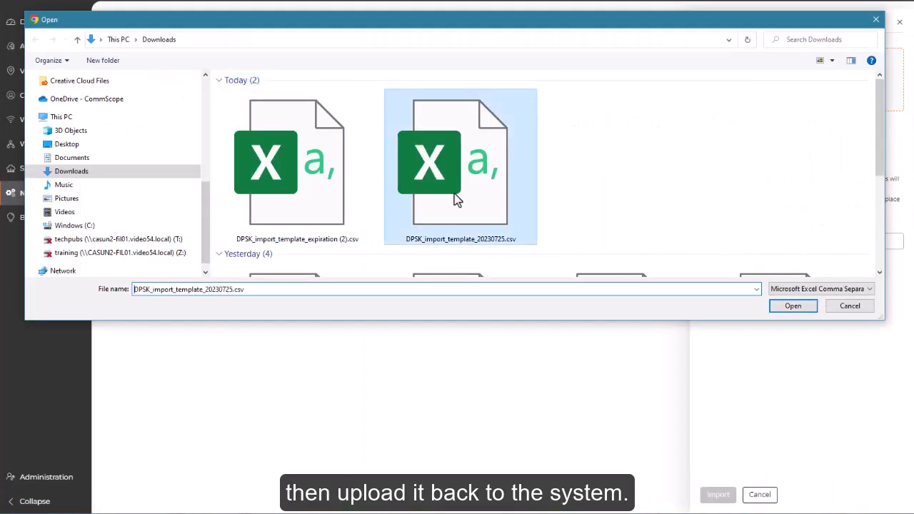
click(792, 305)
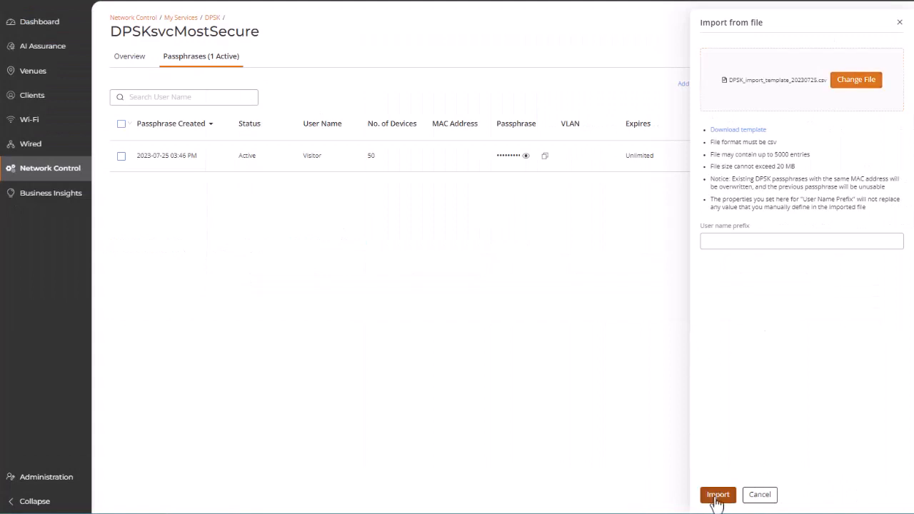
click(718, 494)
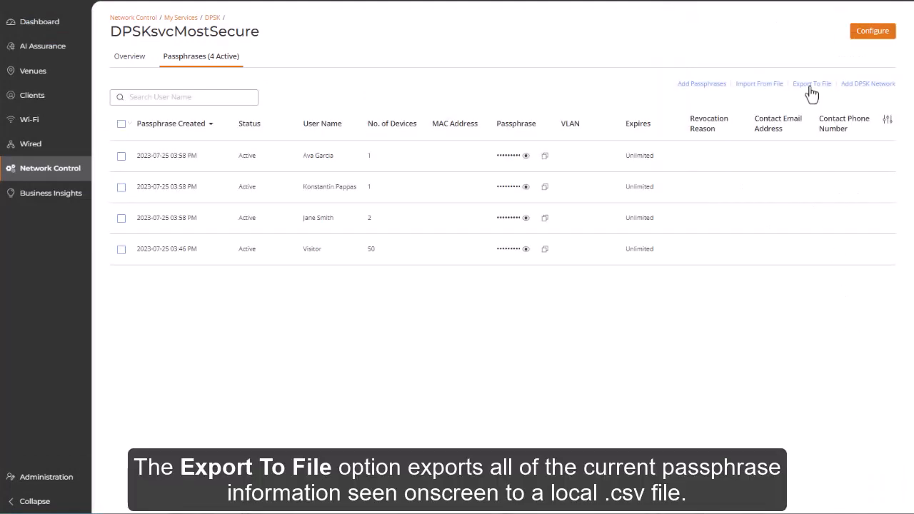
- Export DPSKsvcMostSecure's four passphrases to CSV and dismiss the download options
click(812, 84)
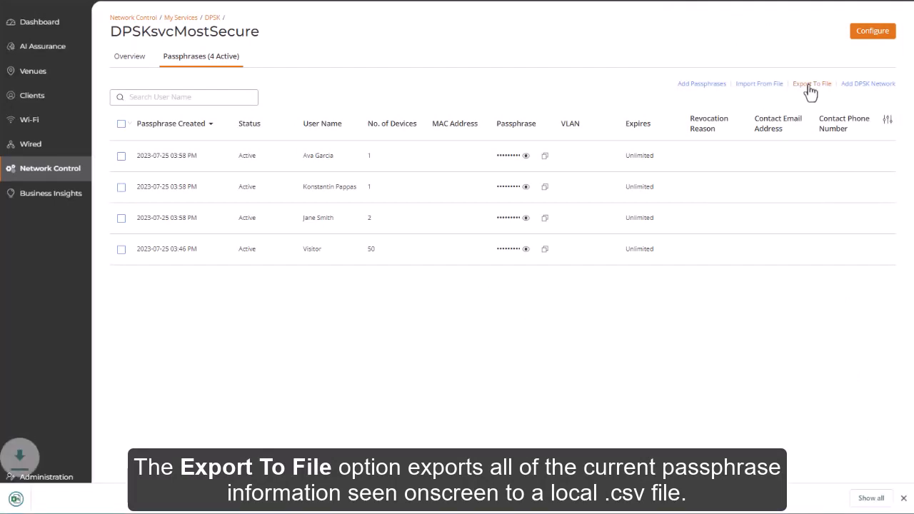
click(812, 84)
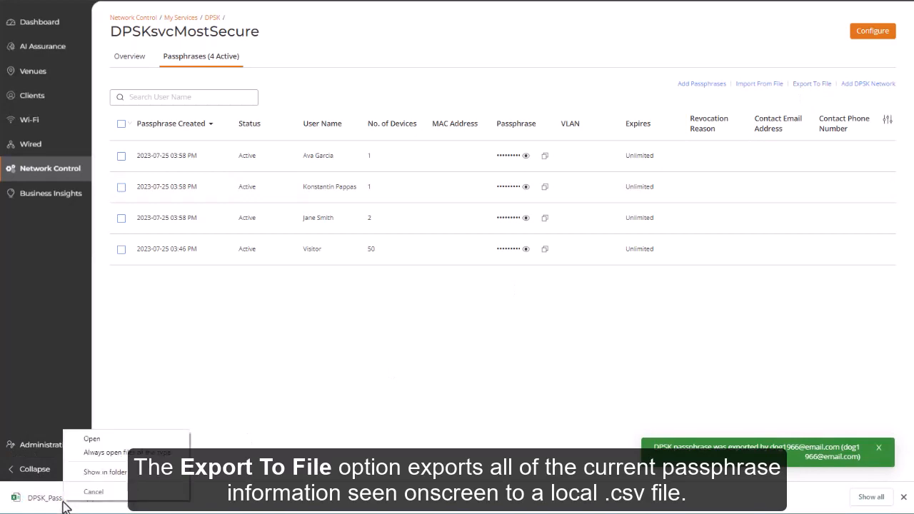
click(92, 438)
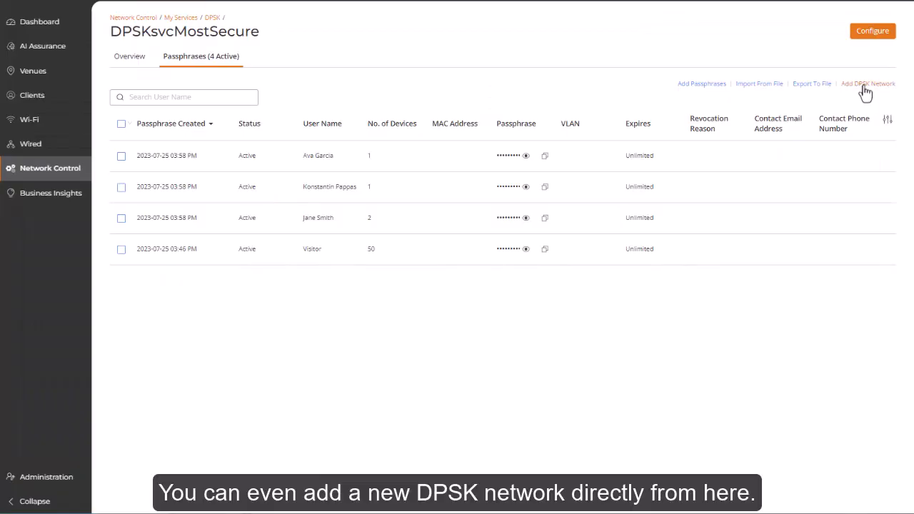
click(866, 84)
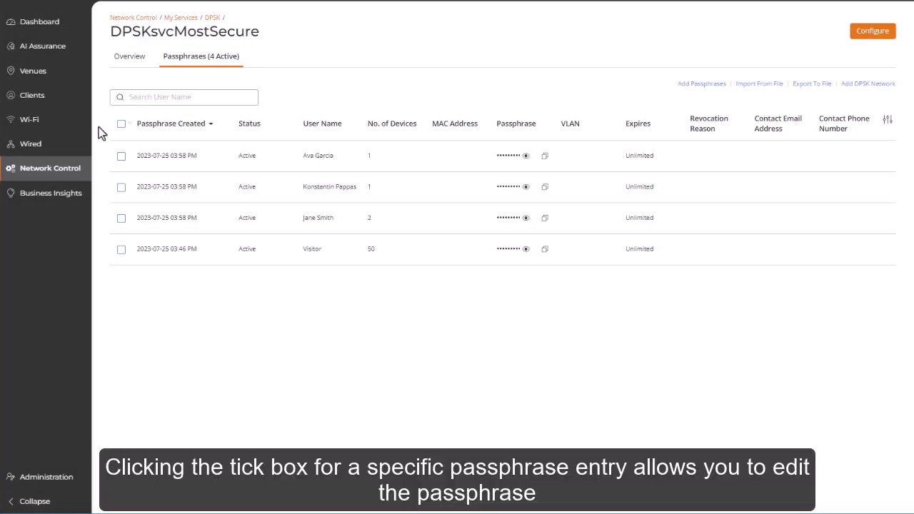
mouse_move(121, 227)
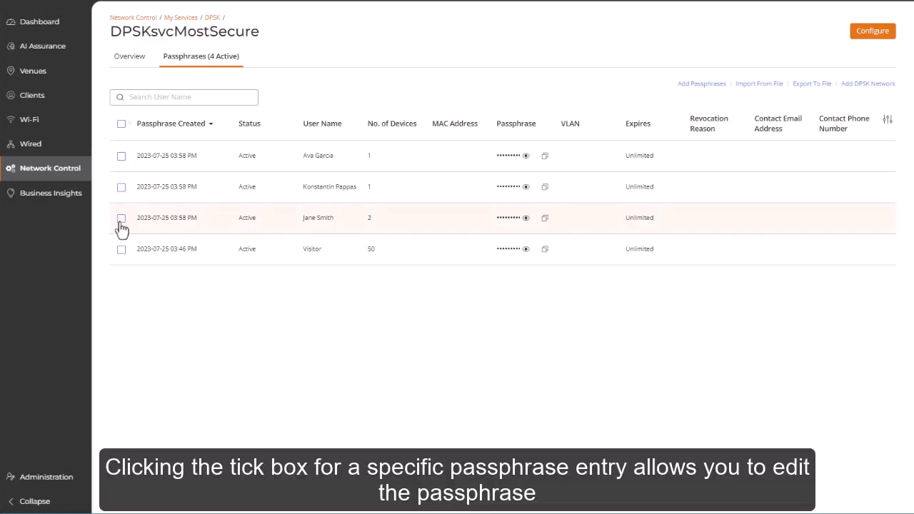
click(122, 217)
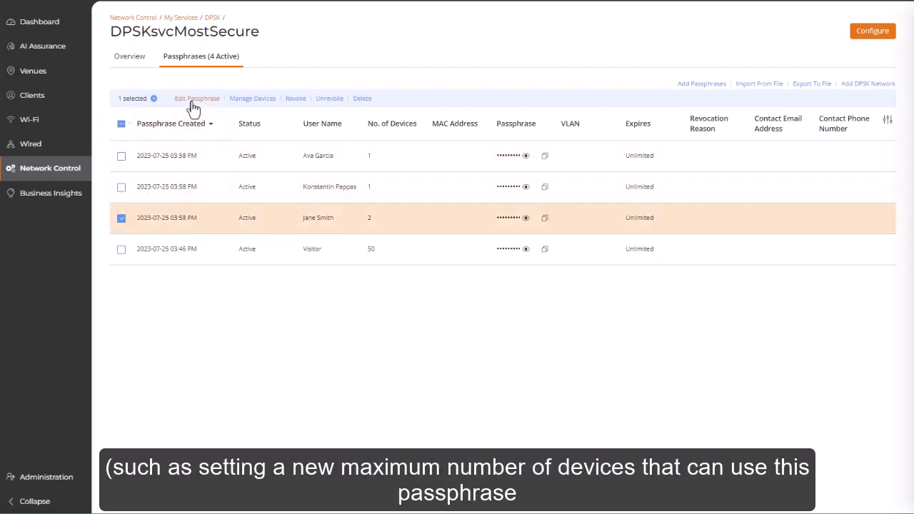
click(196, 98)
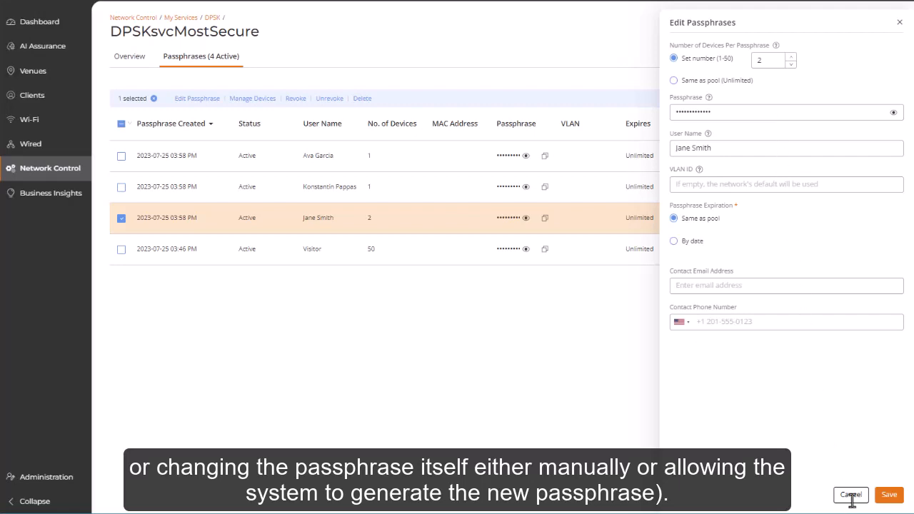
click(849, 495)
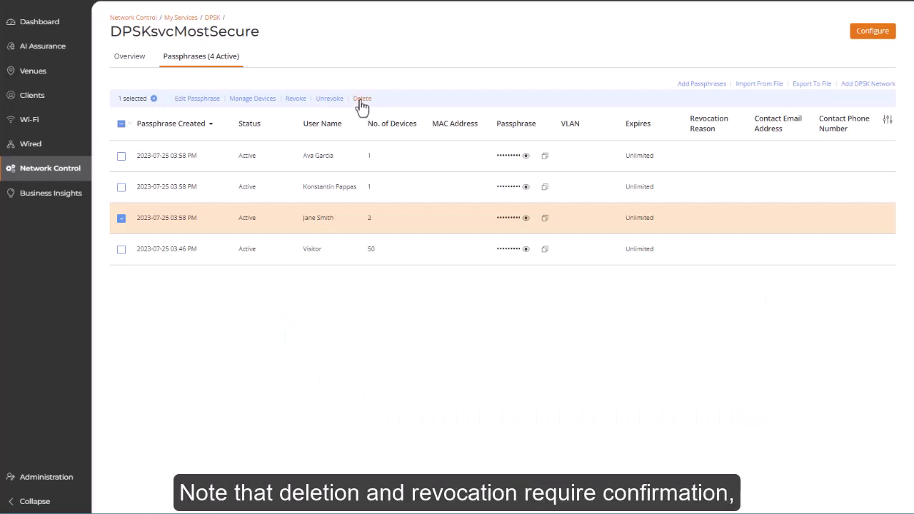
click(362, 98)
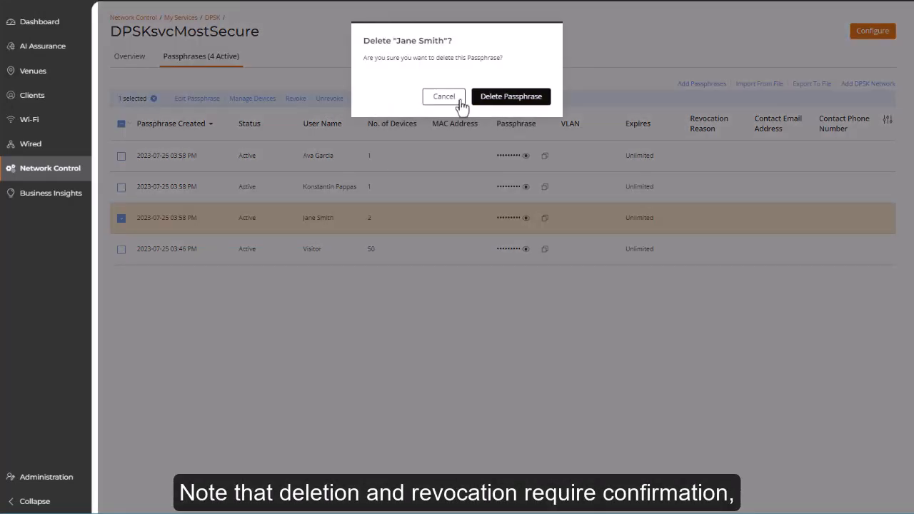
click(511, 97)
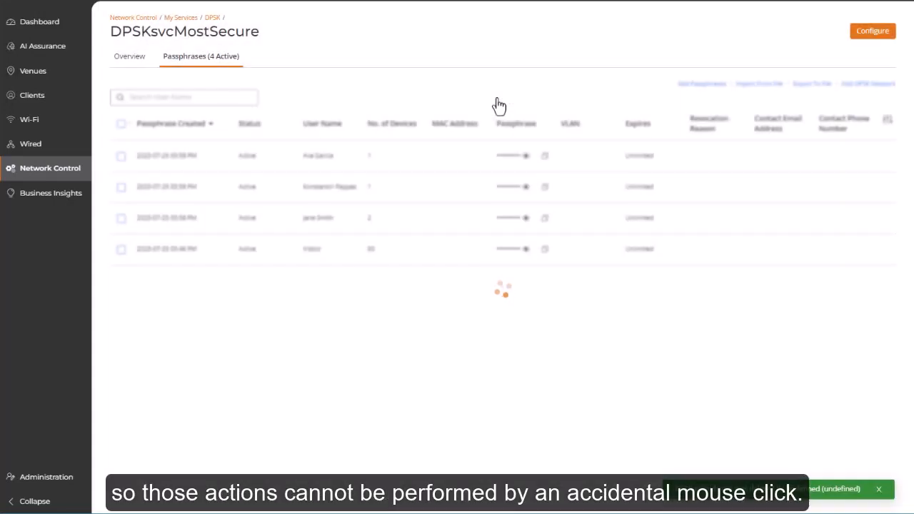